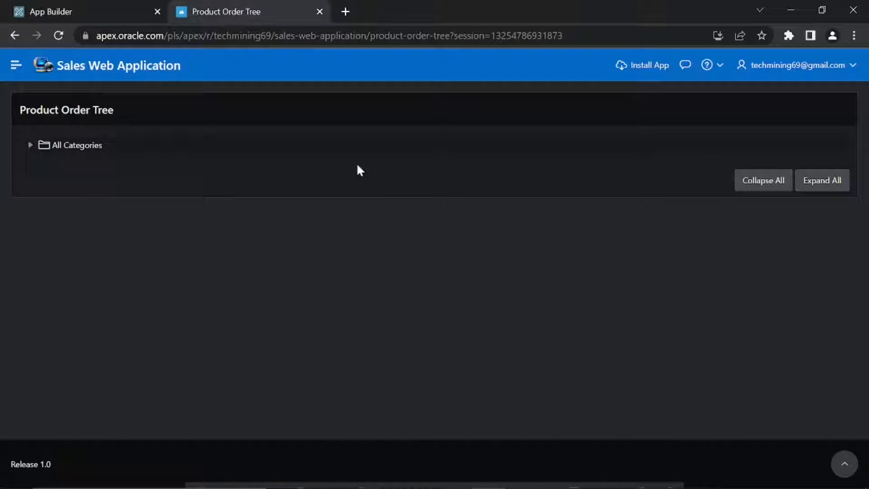
mouse_move(31, 145)
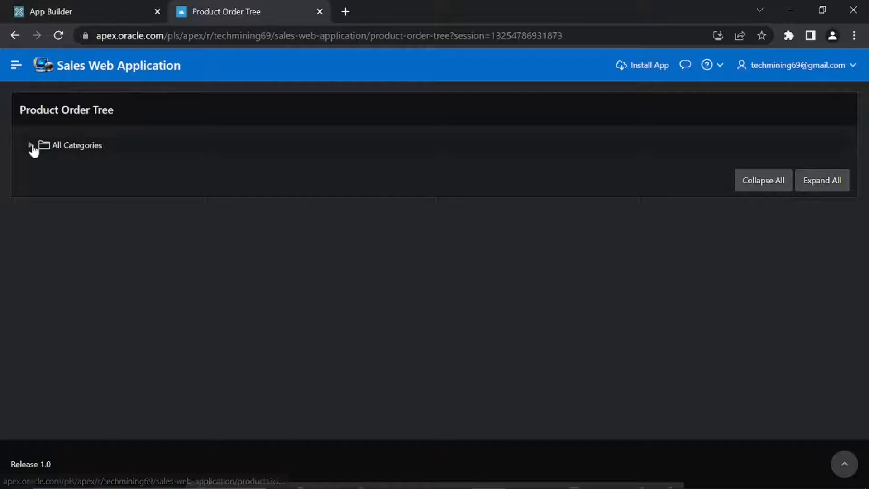
Expand All Categories, Kids and Jr Phantom Vision, then open Jr Phantom Vision's Product Details.
left_click(31, 145)
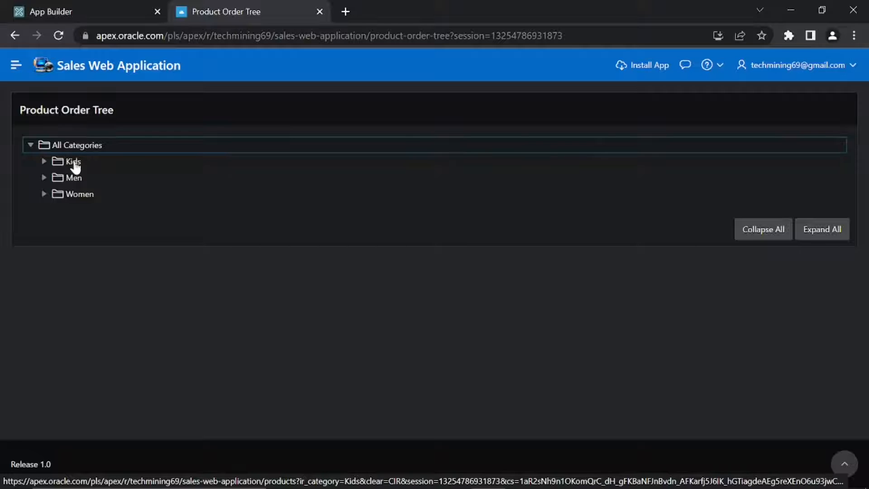
mouse_move(43, 165)
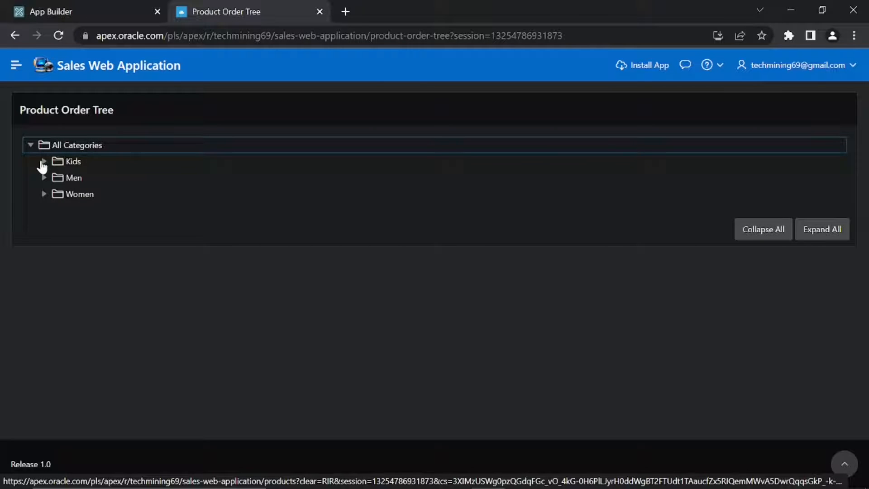
left_click(44, 161)
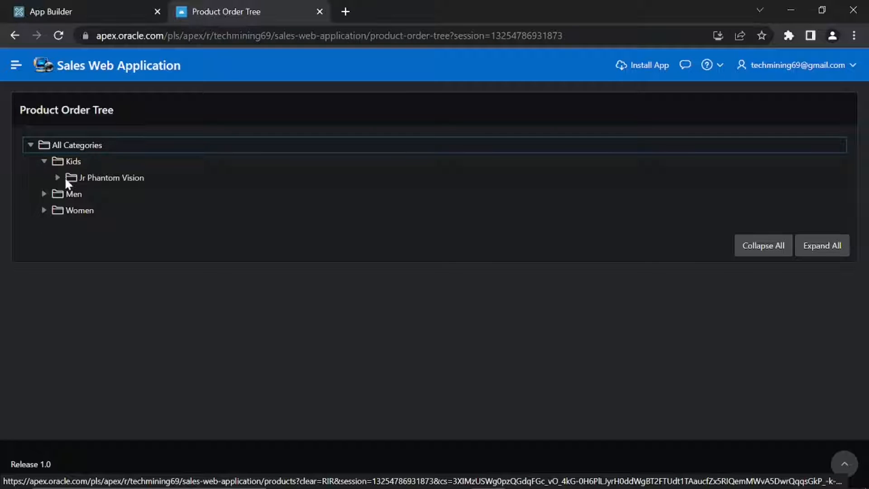
mouse_move(113, 184)
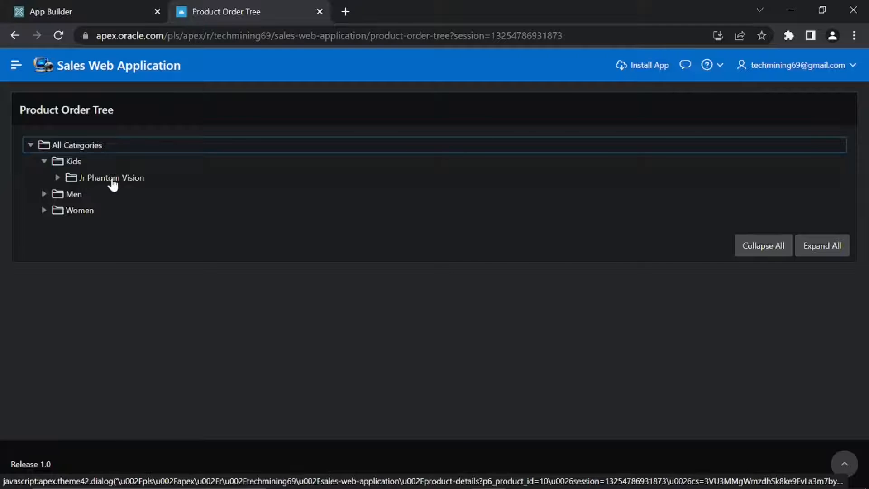
left_click(57, 177)
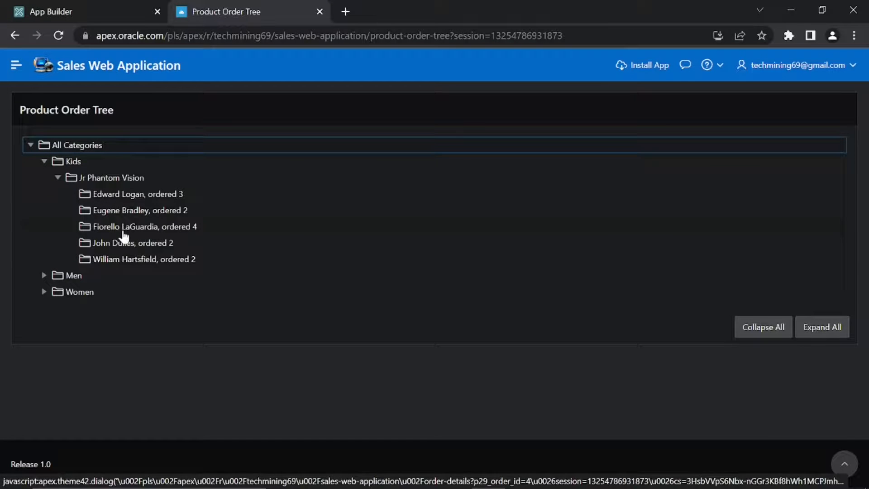
mouse_move(121, 264)
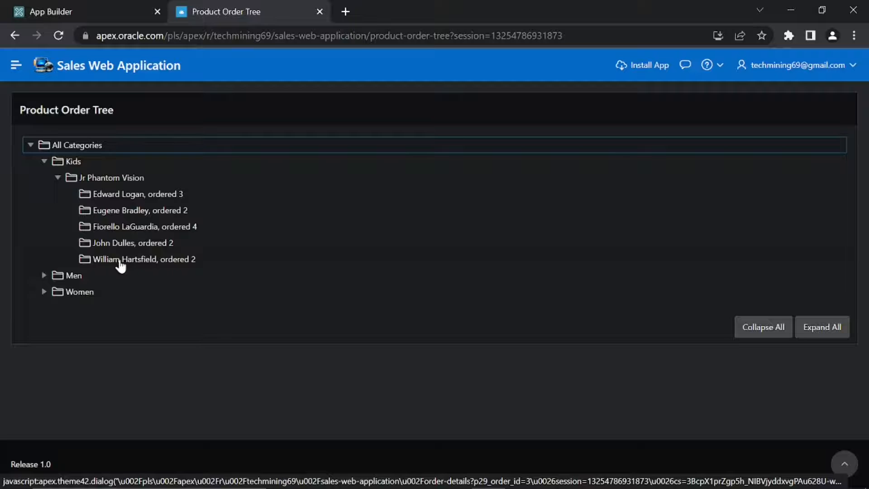
mouse_move(131, 205)
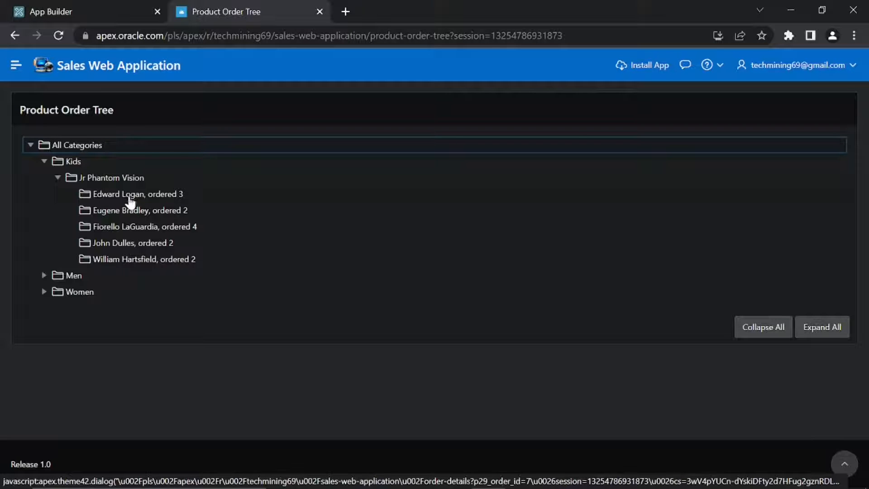
left_click(136, 193)
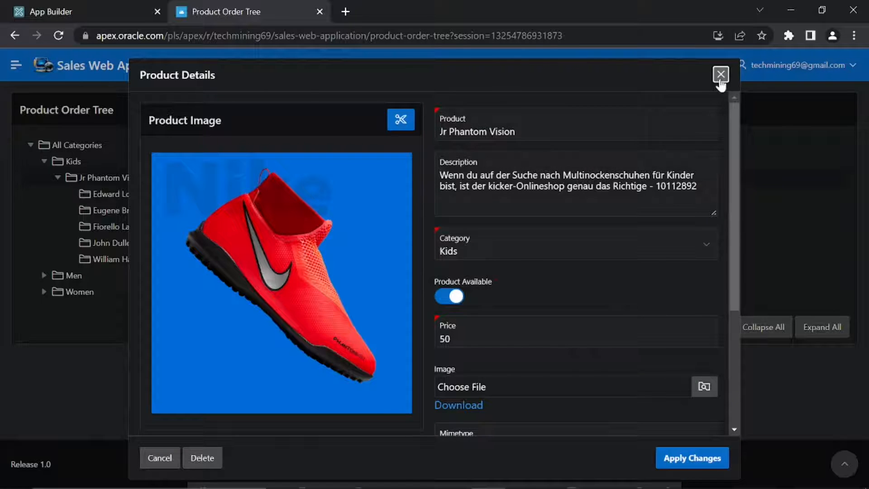
left_click(721, 75)
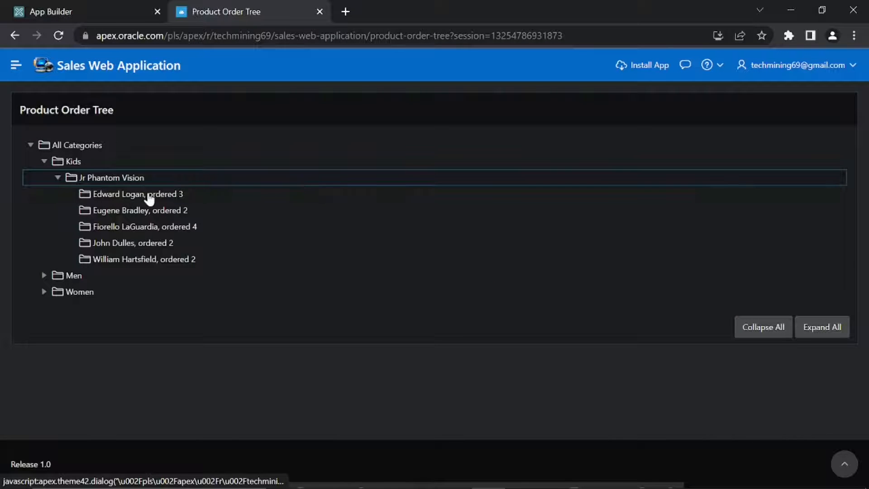
left_click(137, 194)
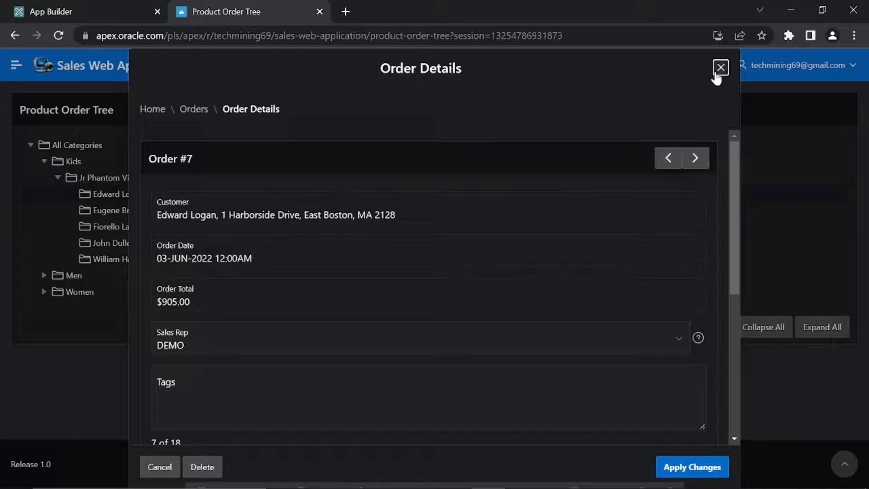
left_click(719, 67)
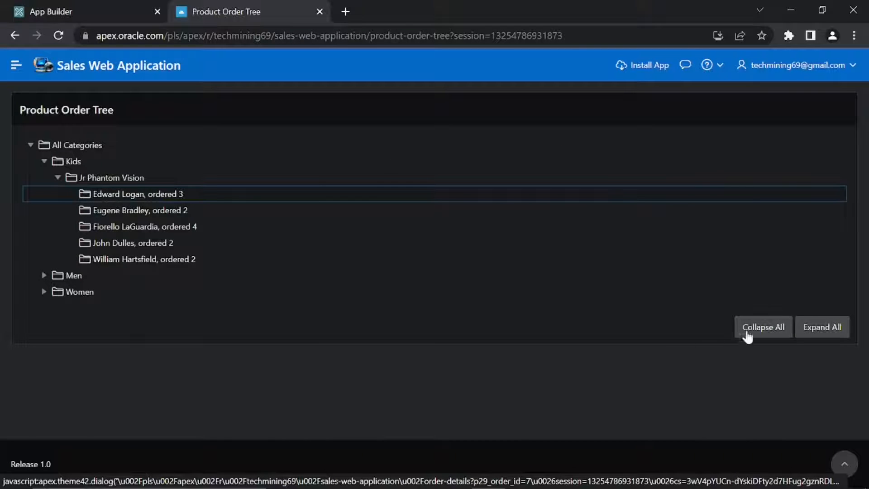
Collapse and then fully expand the tree, and close the running app.
left_click(762, 326)
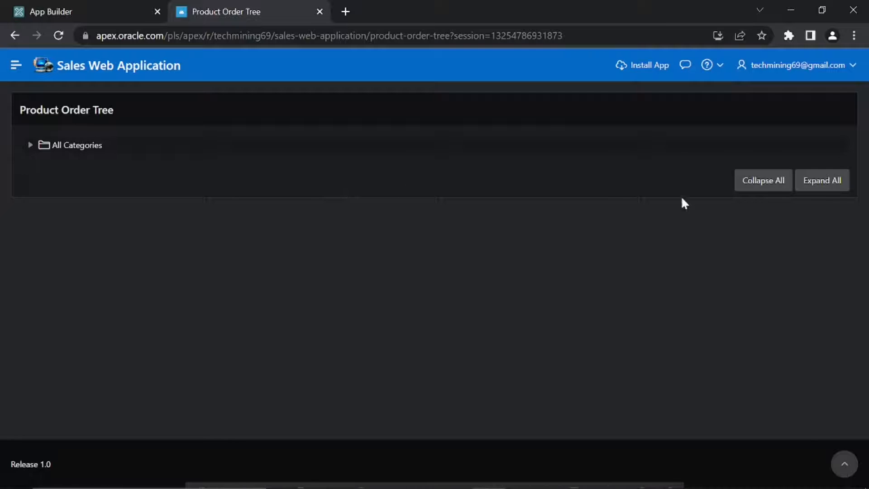
left_click(822, 180)
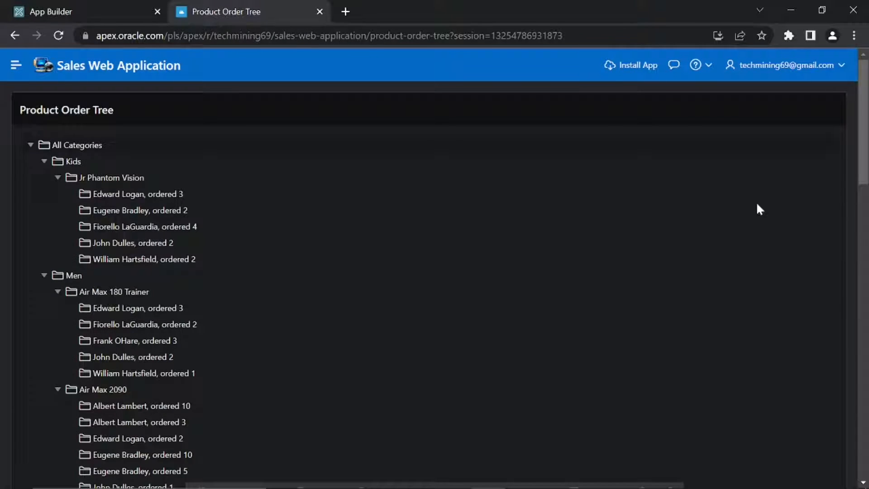
scroll("down", 3)
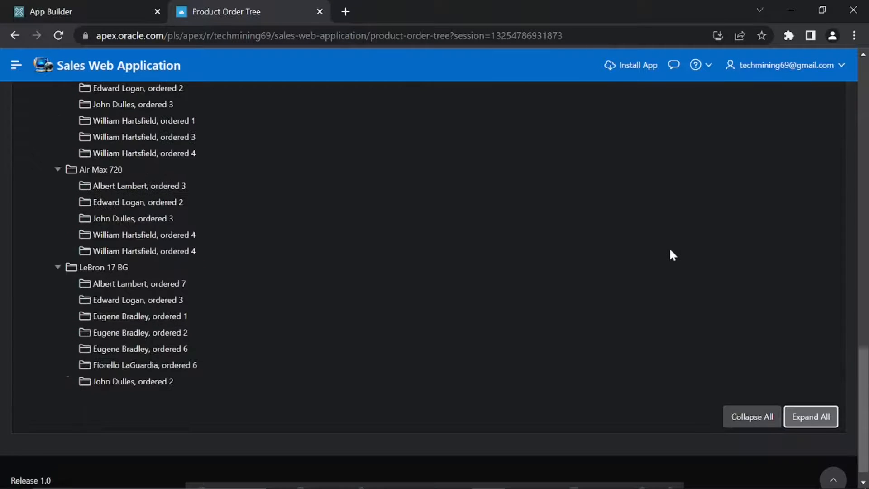
left_click(752, 416)
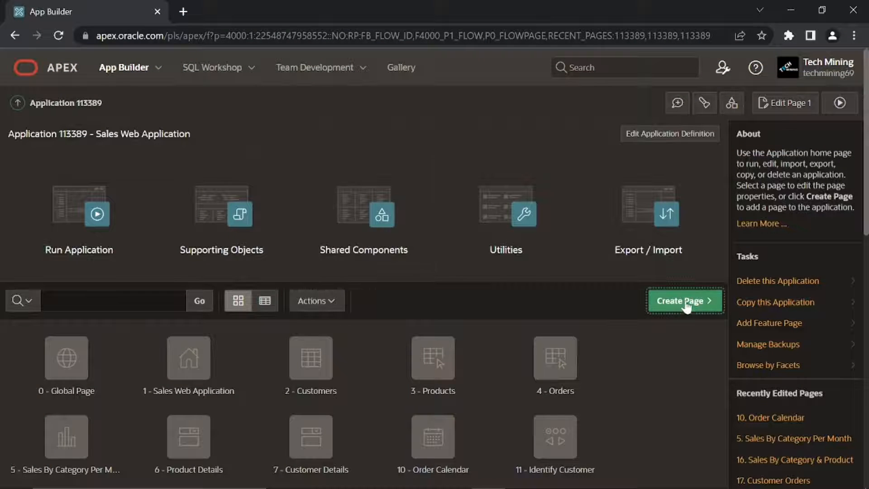
Create a new page and choose the Tree page type.
left_click(683, 301)
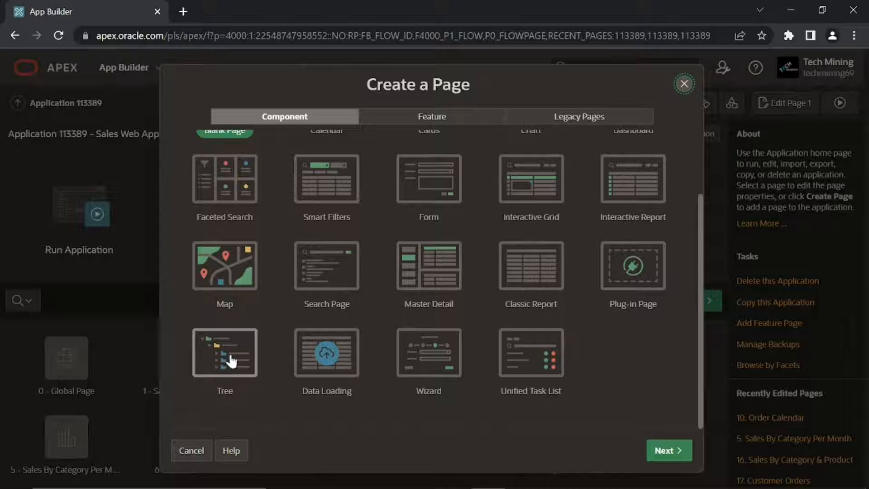
left_click(225, 352)
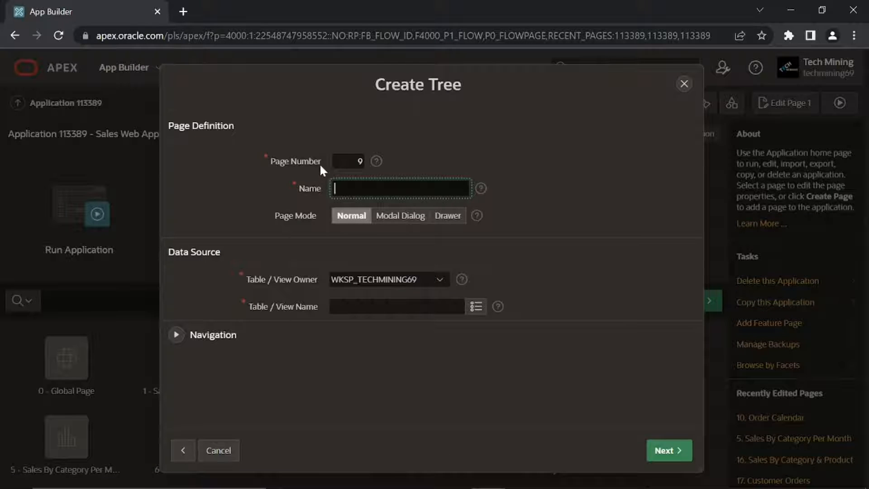
Name the page 'Product Order Tree' with DEMO_PRODUCT_INFO as its source table.
left_click(347, 161)
type("19")
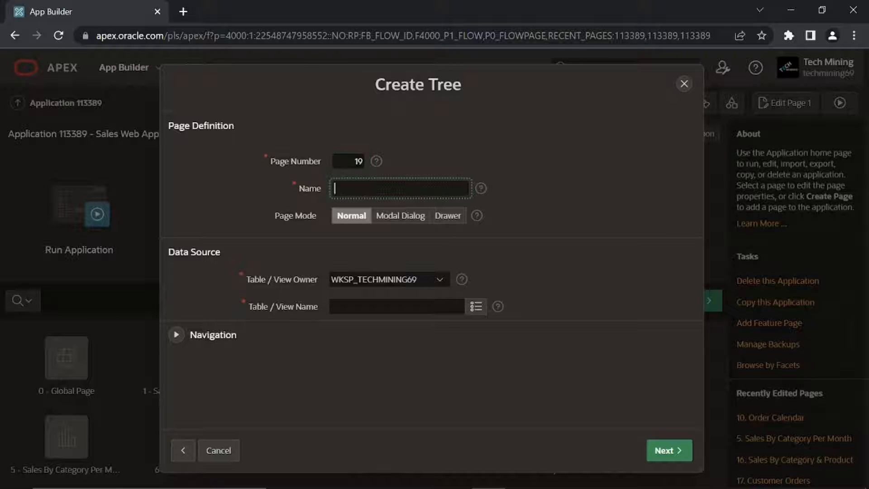
type("Prod")
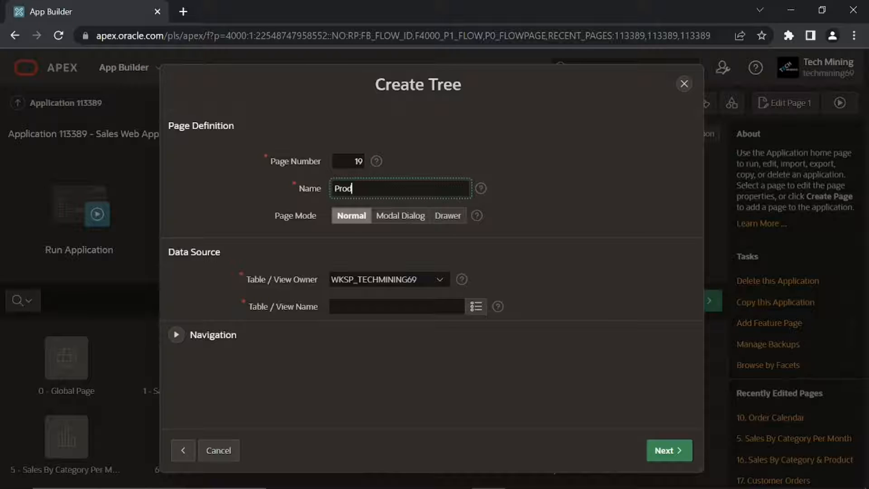
type("uct O")
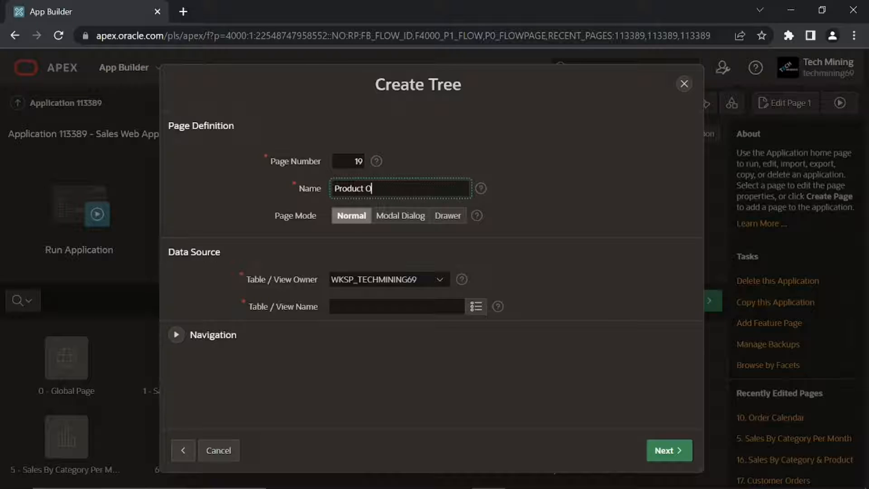
type("rder Tree")
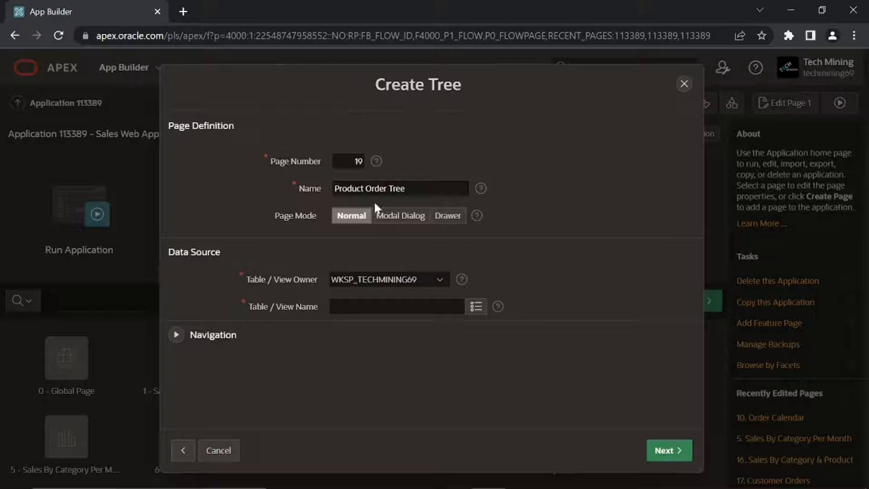
mouse_move(351, 216)
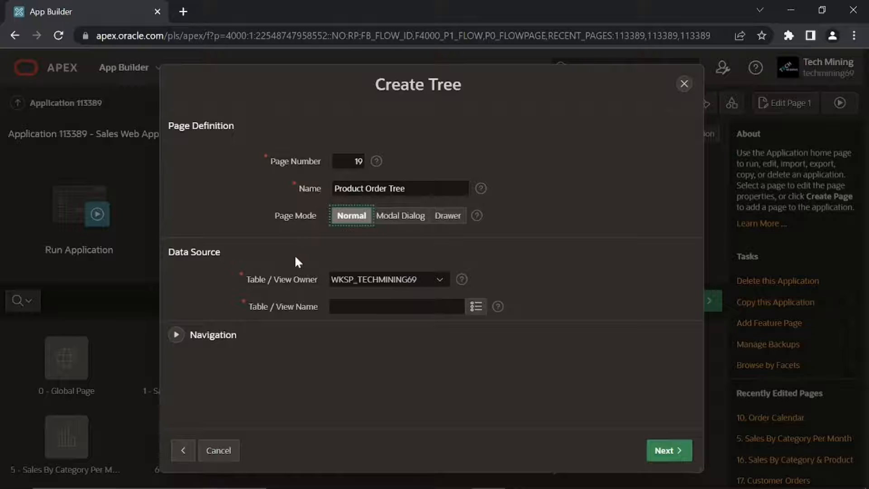
mouse_move(439, 328)
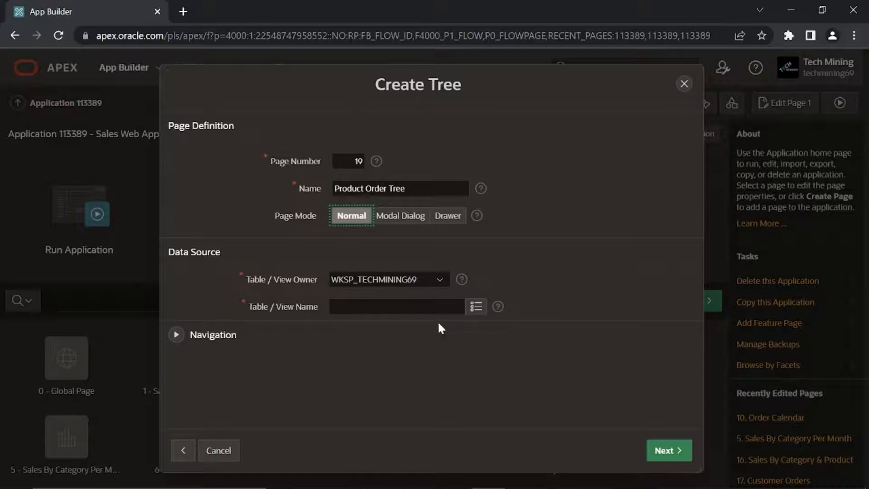
left_click(476, 306)
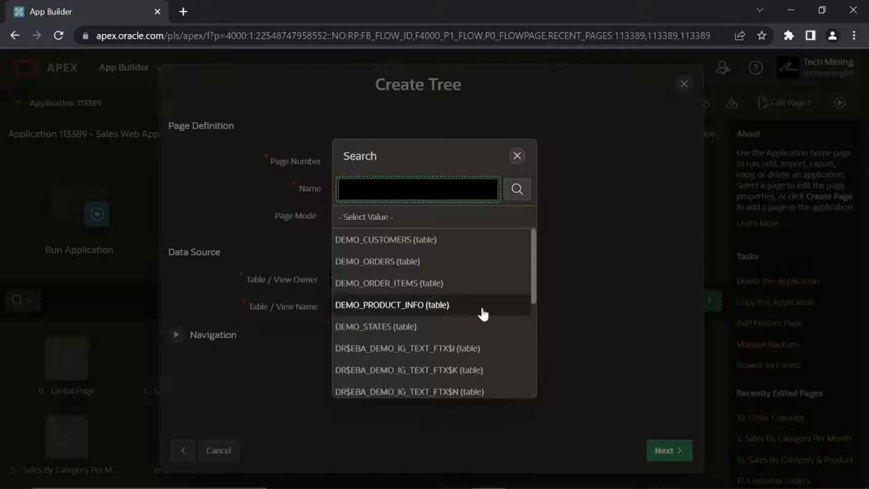
left_click(391, 304)
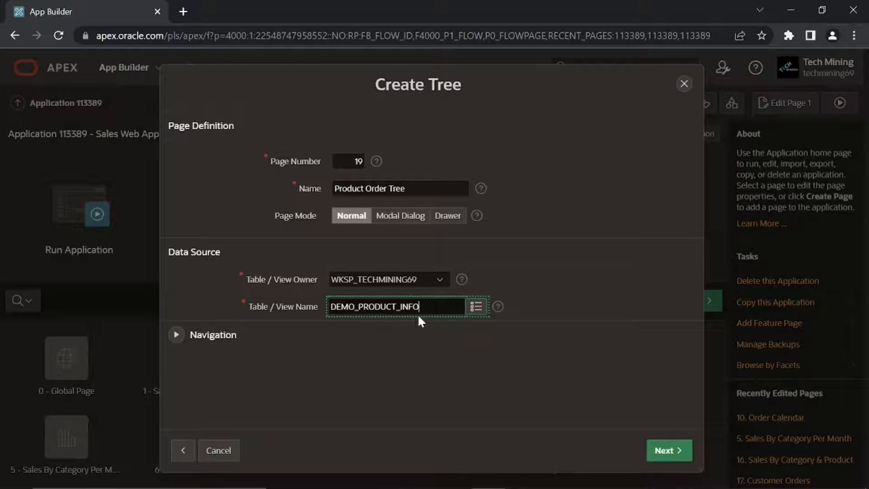
left_click(176, 334)
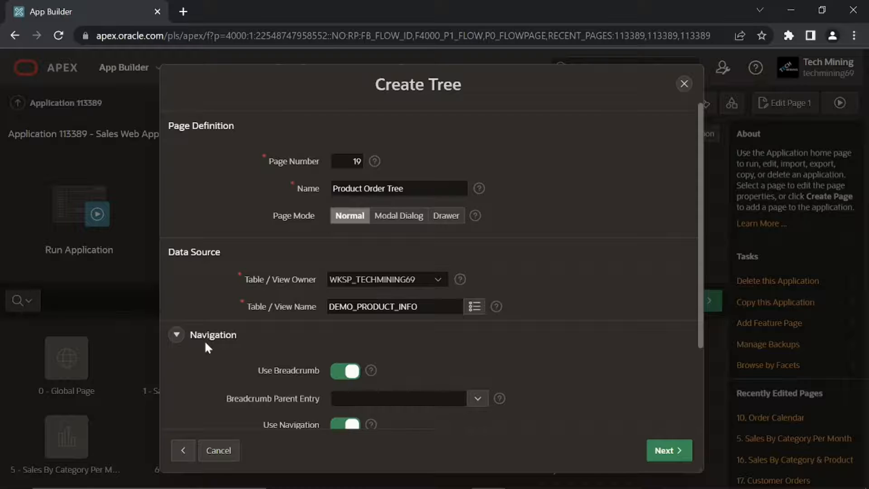
Turn off the breadcrumb, map navigation to the existing Reports entry, and continue.
left_click(344, 370)
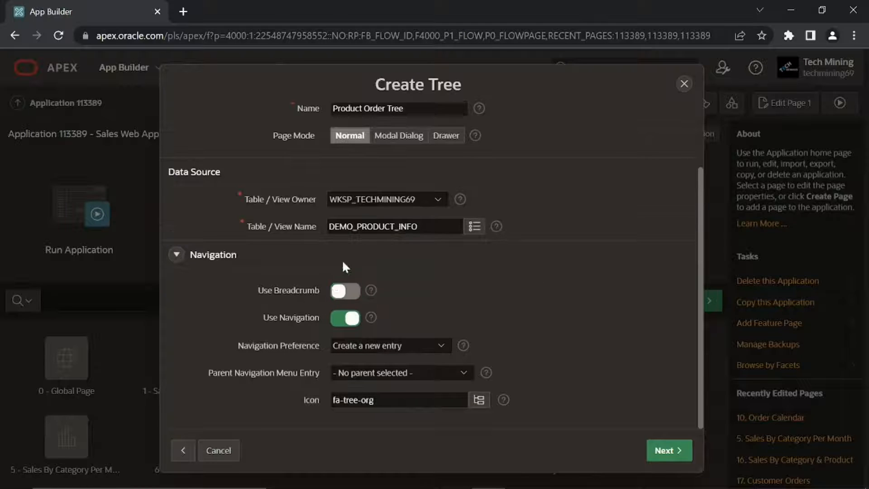
left_click(389, 346)
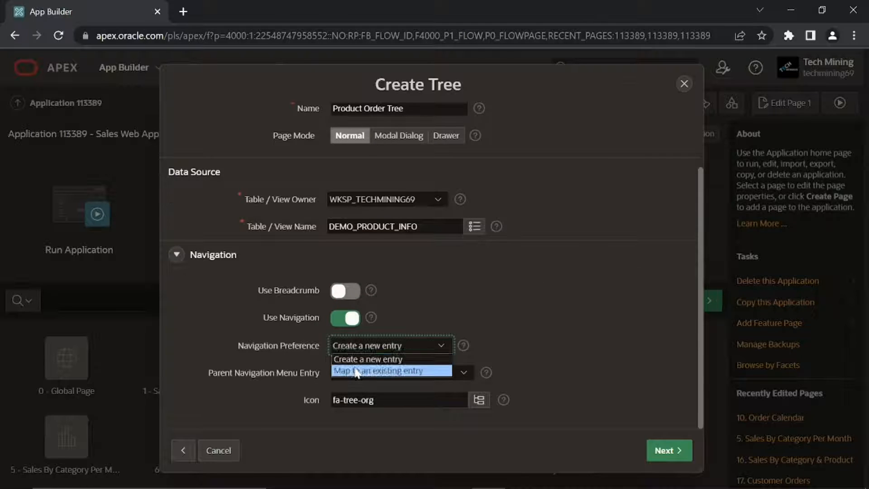
left_click(379, 370)
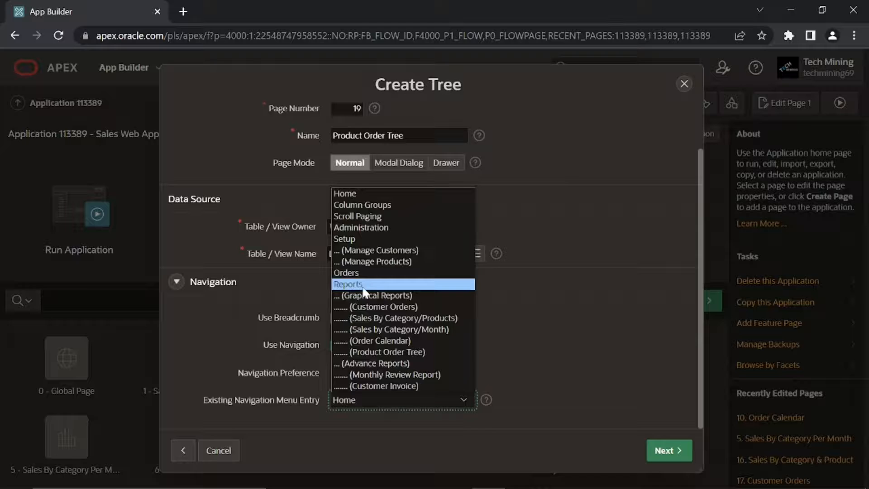
left_click(348, 285)
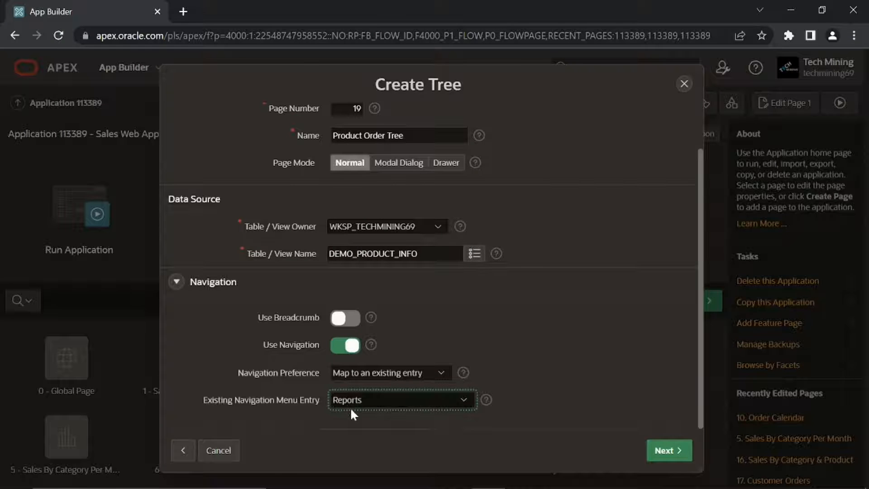
left_click(669, 449)
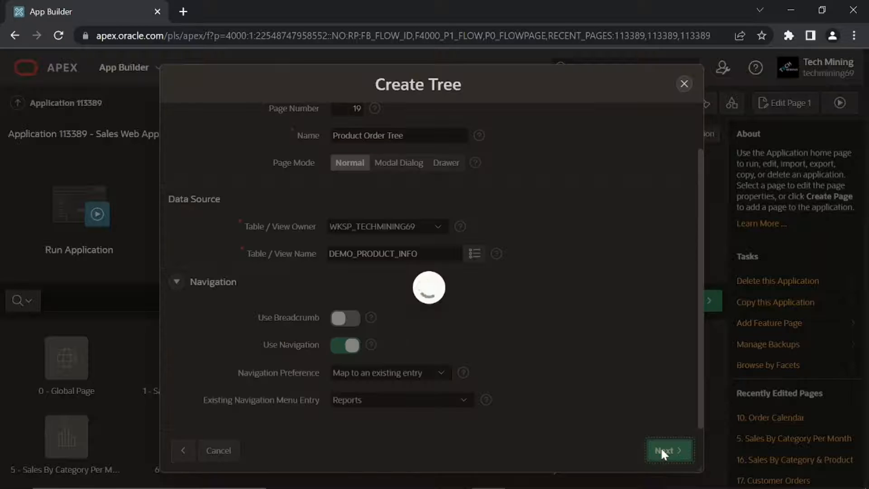
left_click(669, 449)
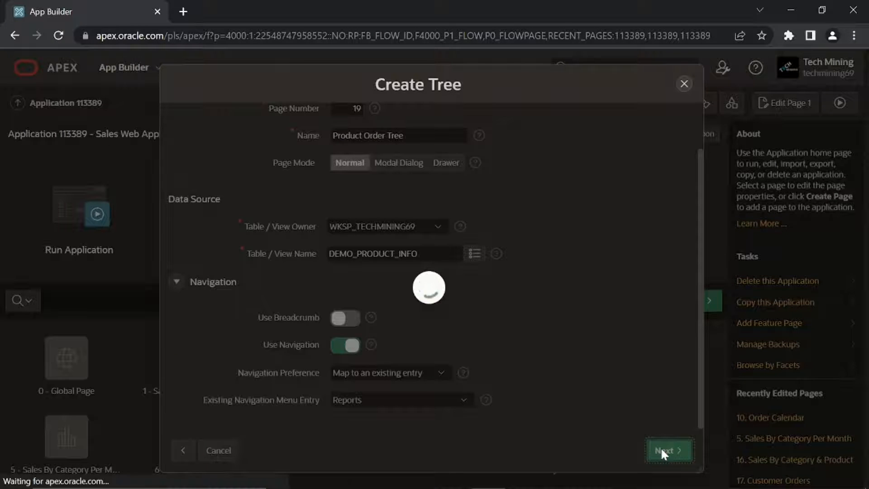
left_click(668, 449)
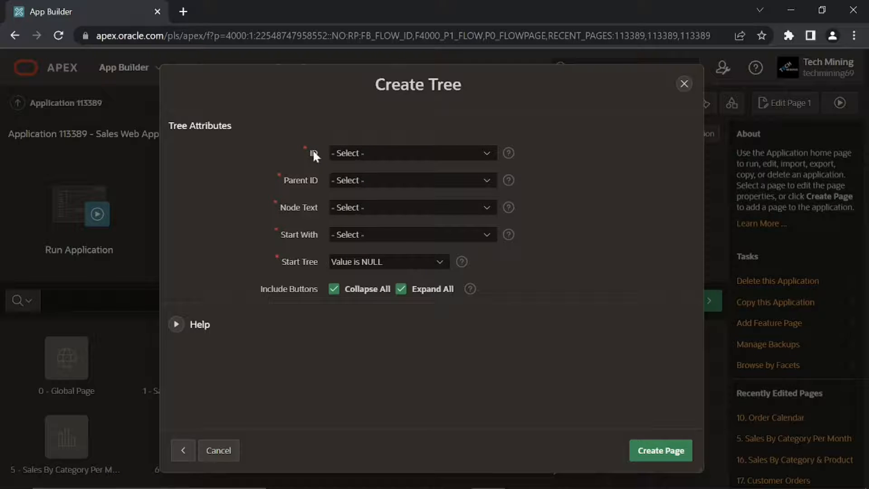
Set ID, Parent ID, Node Text and Start With to PRODUCT_ID and create the page.
left_click(413, 153)
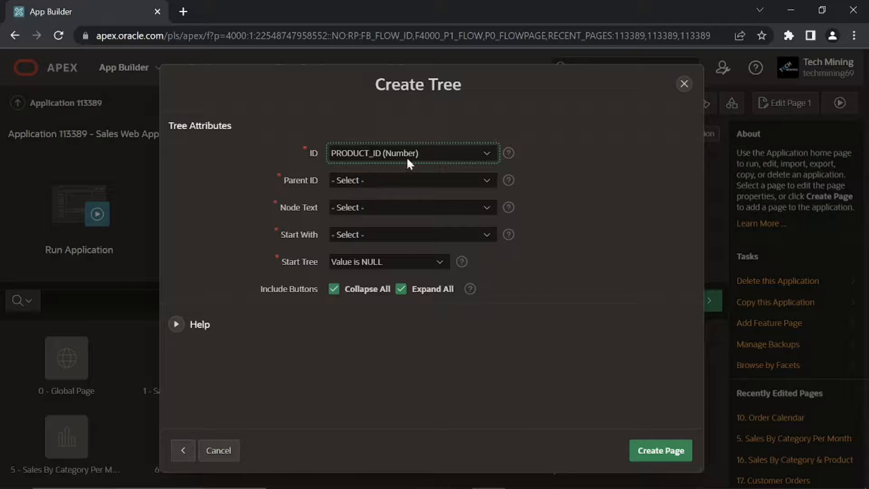
left_click(412, 179)
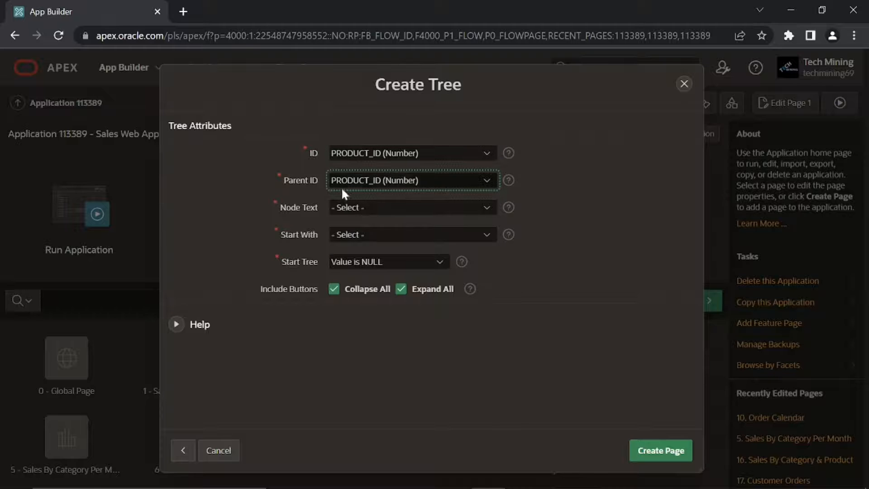
left_click(412, 207)
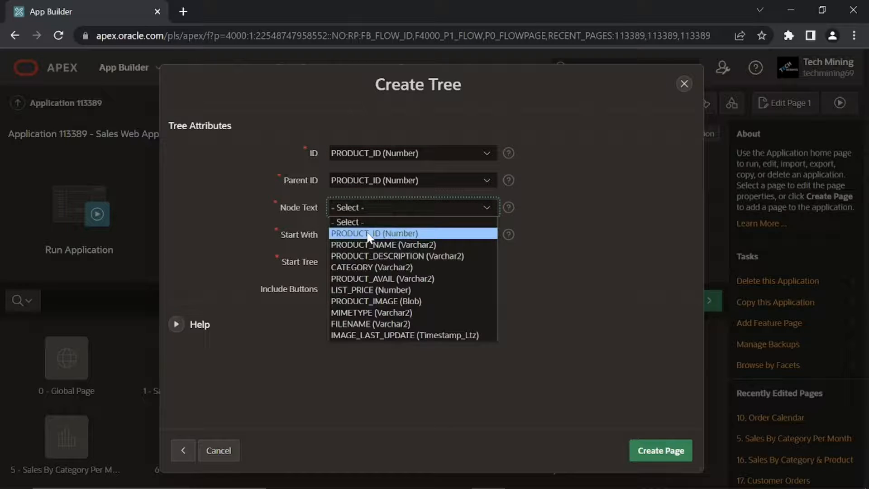
left_click(373, 233)
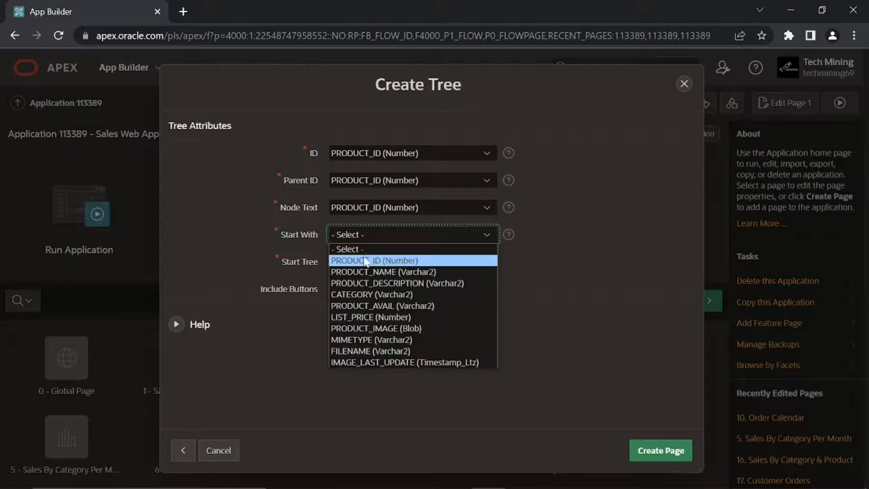
left_click(375, 260)
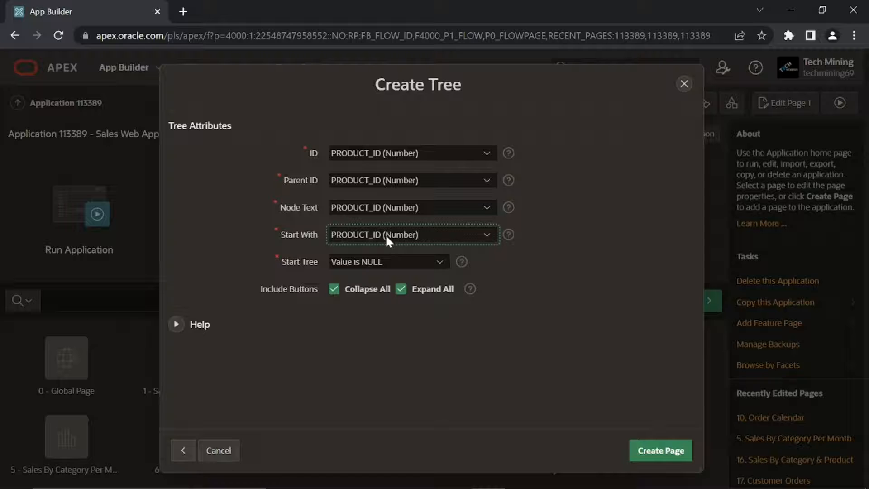
mouse_move(356, 266)
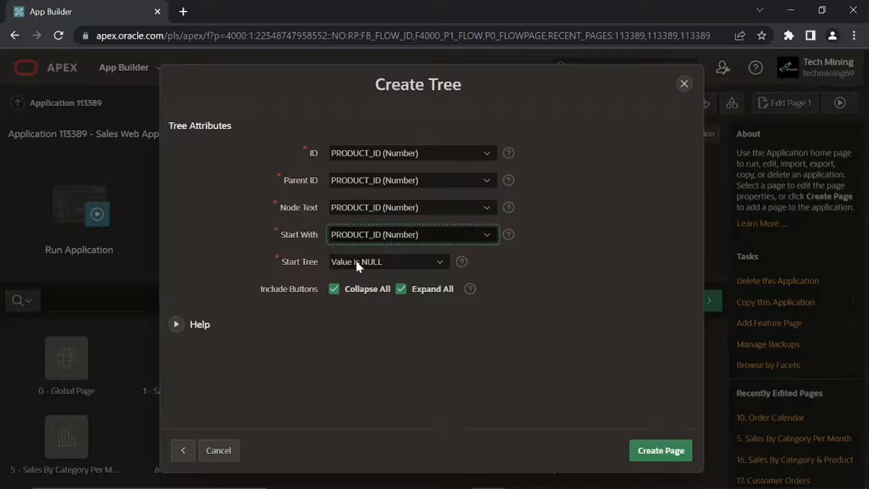
mouse_move(364, 272)
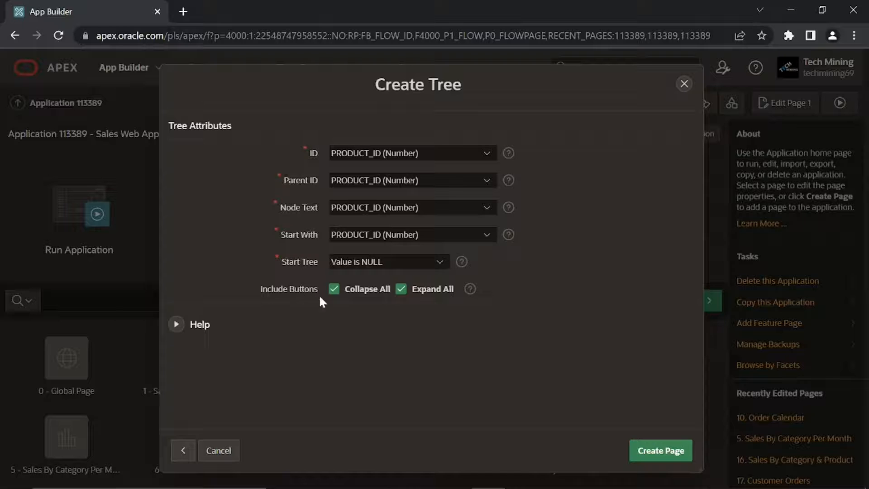
mouse_move(612, 435)
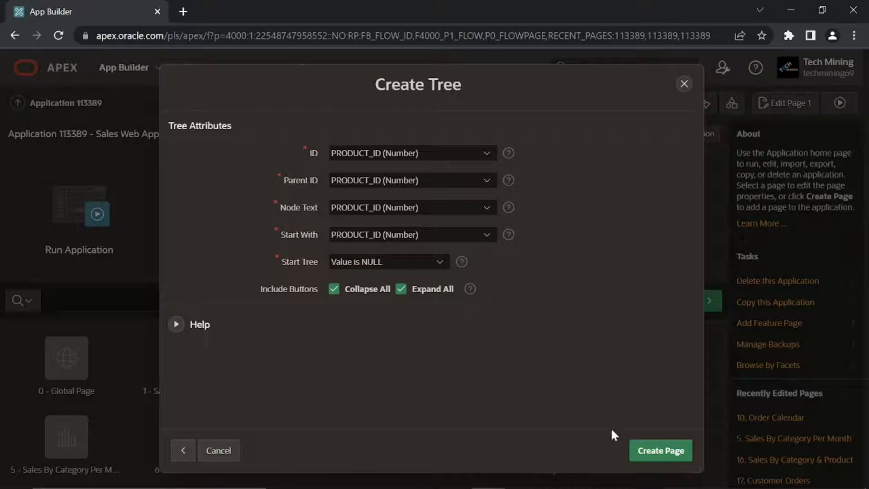
left_click(659, 449)
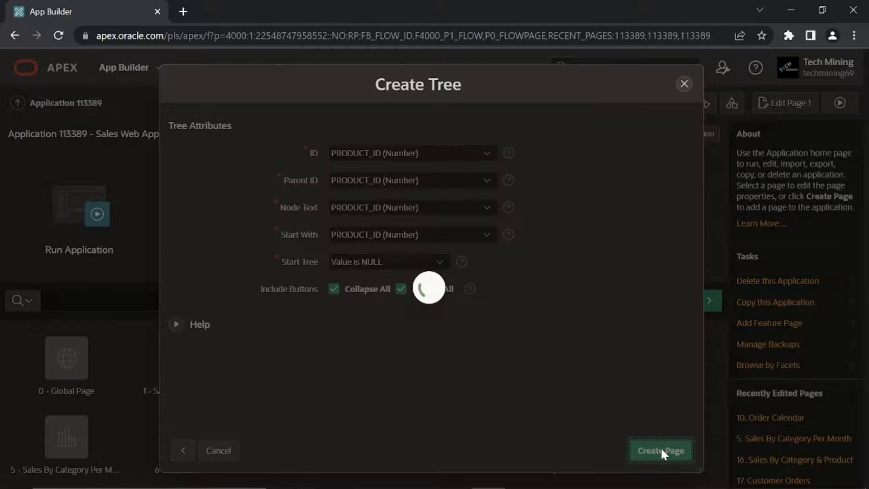
left_click(659, 449)
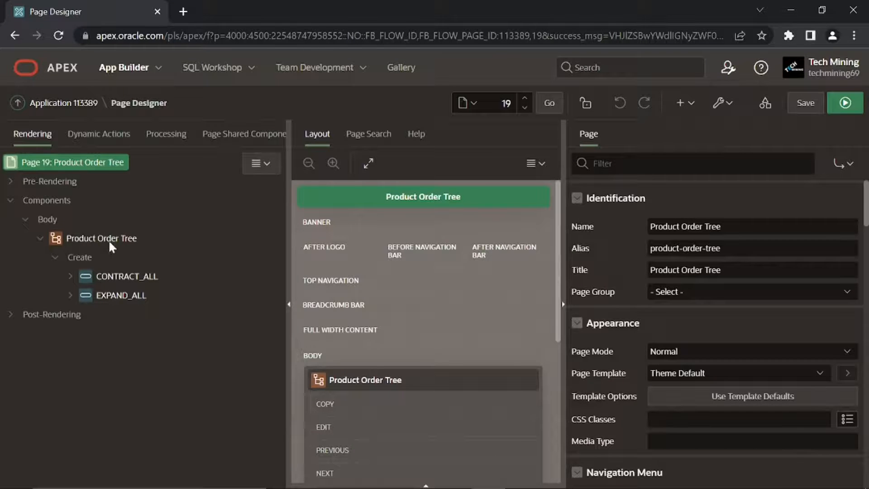
Select the Product Order Tree region and open the Part 8 folder's 8.7 file.
left_click(101, 238)
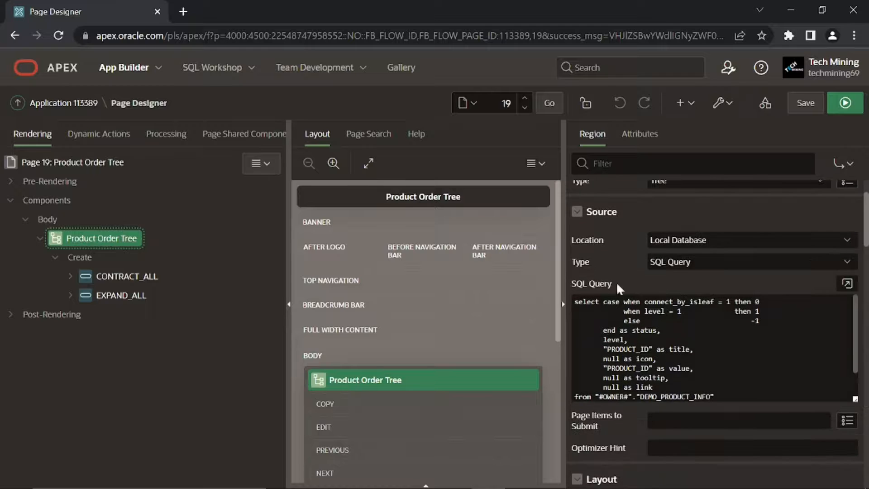
left_click(845, 284)
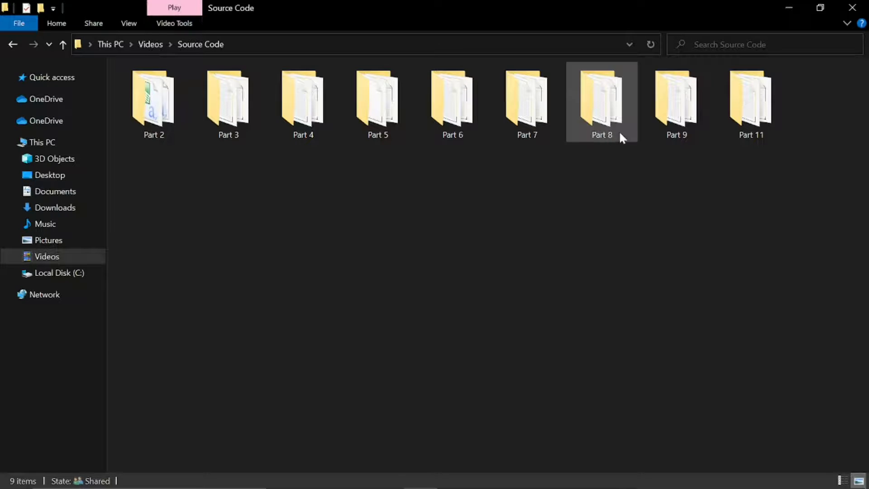
double_click(601, 100)
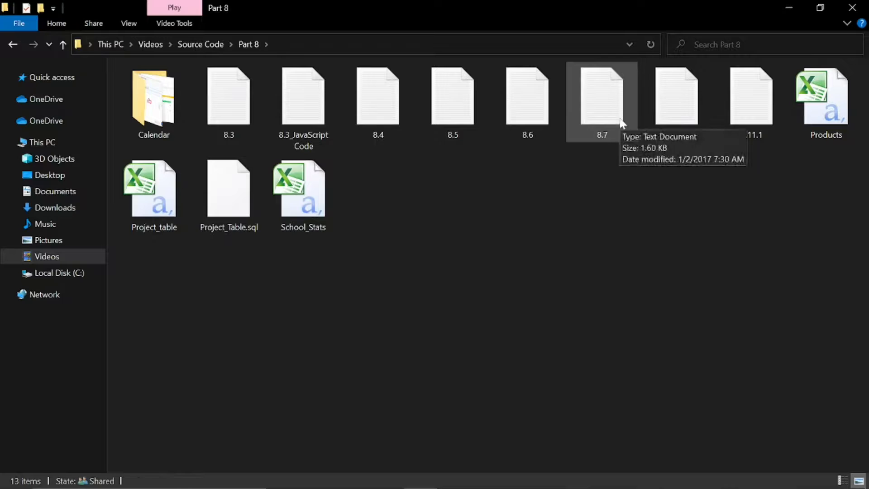
double_click(602, 97)
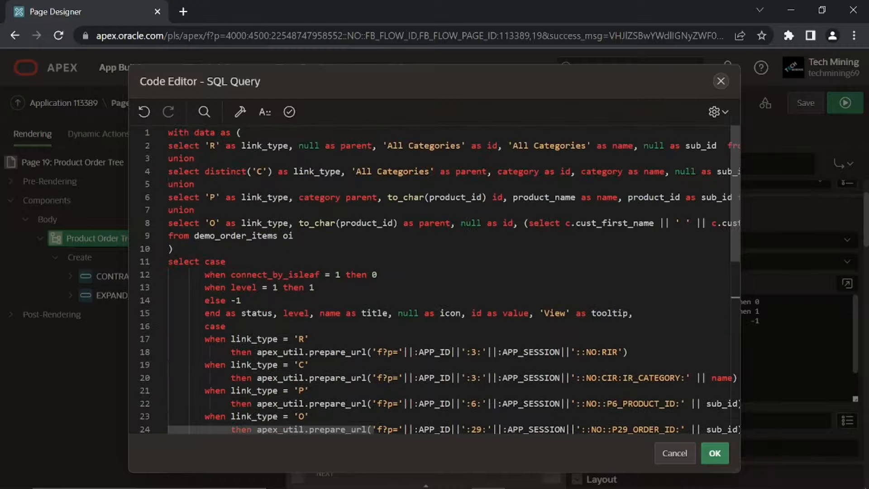
Validate the pasted categories-products-orders query and apply it to the region.
left_click(288, 112)
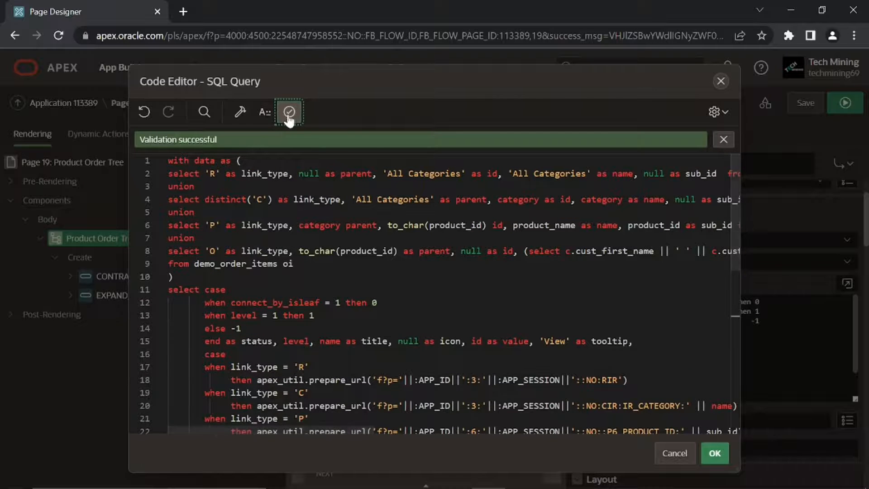
mouse_move(218, 150)
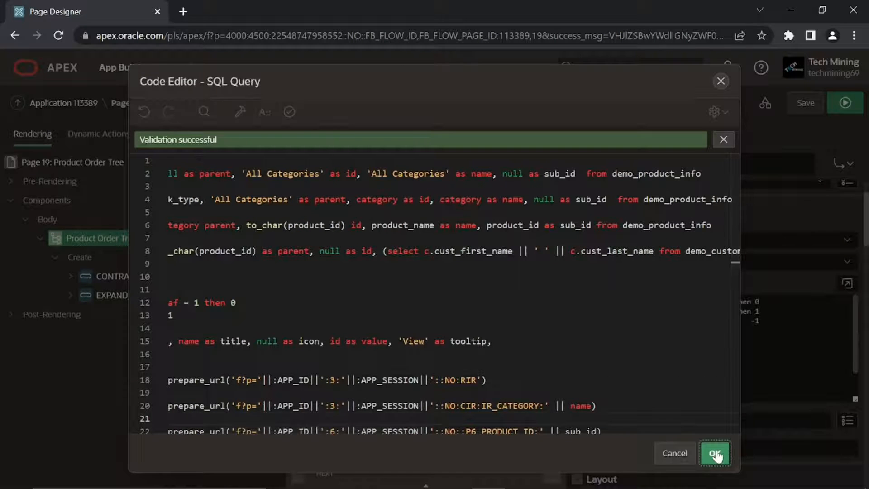
left_click(715, 453)
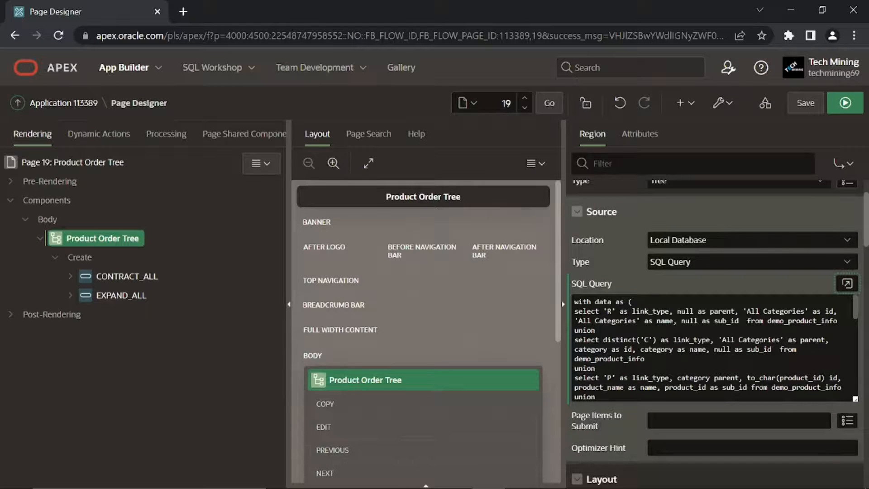
mouse_move(648, 287)
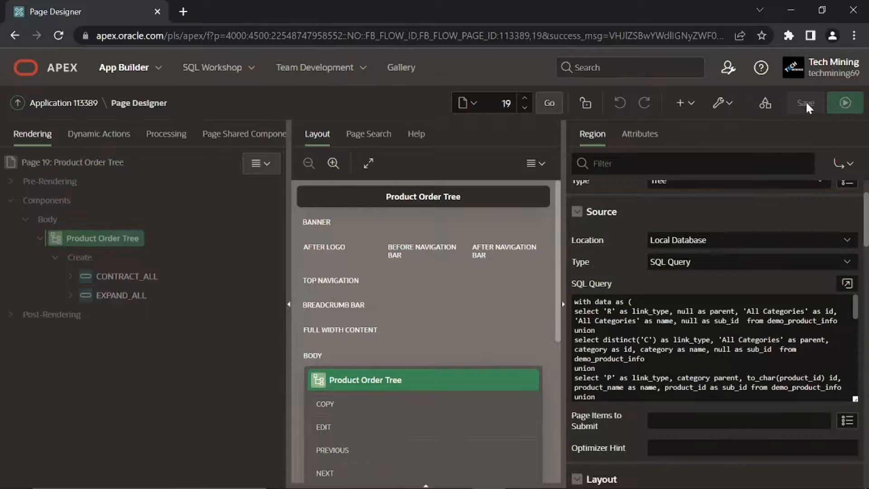
Save the page changes and go back to the Application 113389 home.
left_click(805, 103)
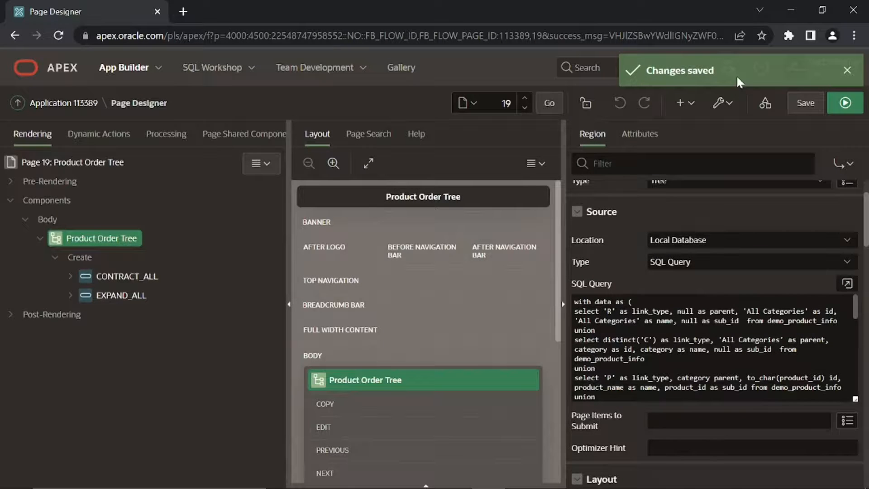
left_click(846, 71)
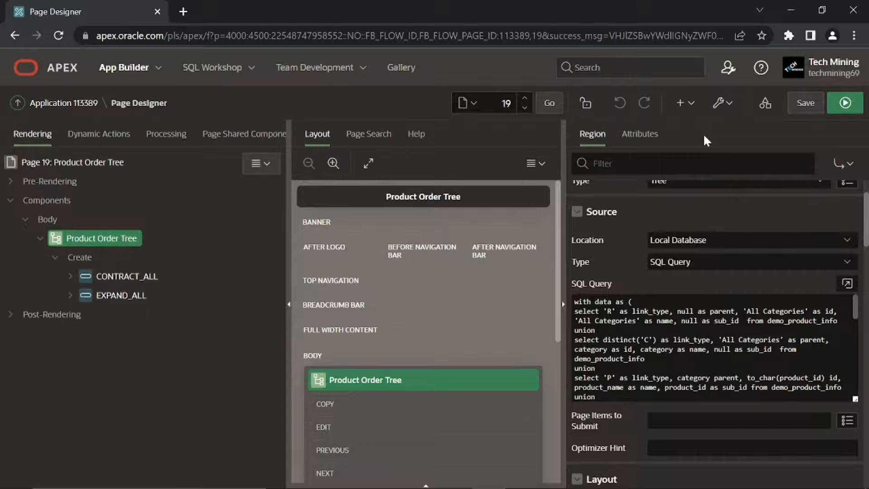
left_click(62, 103)
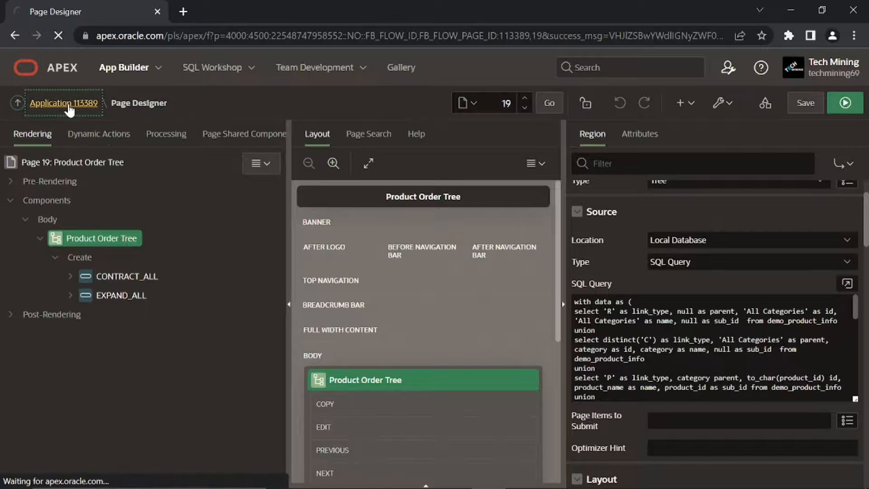
left_click(63, 103)
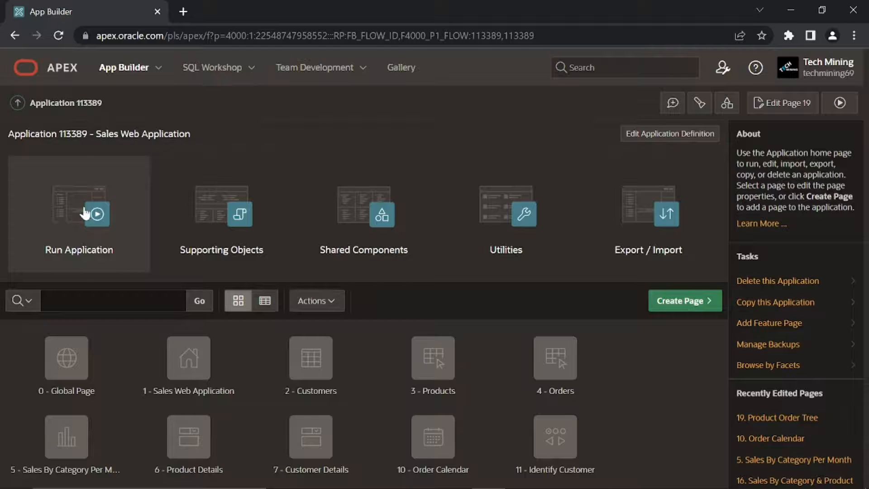
Run the application and open Product Order Tree from the Reports menu.
left_click(78, 212)
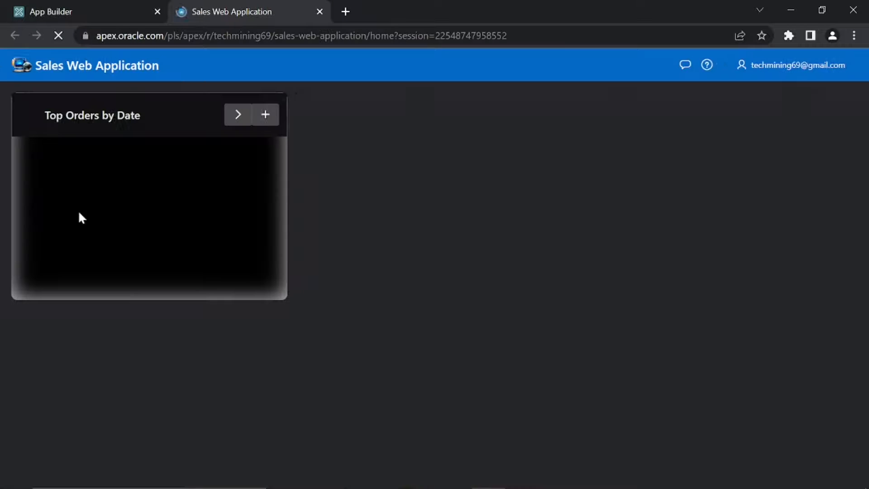
left_click(16, 65)
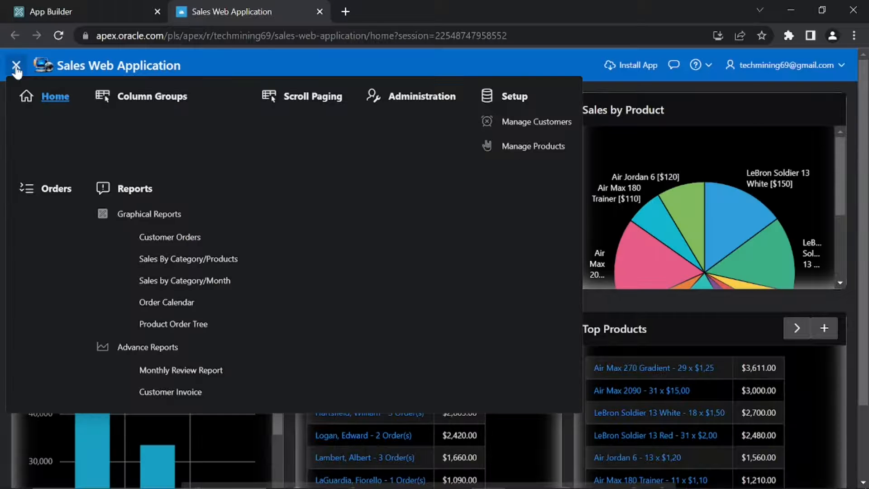
left_click(16, 65)
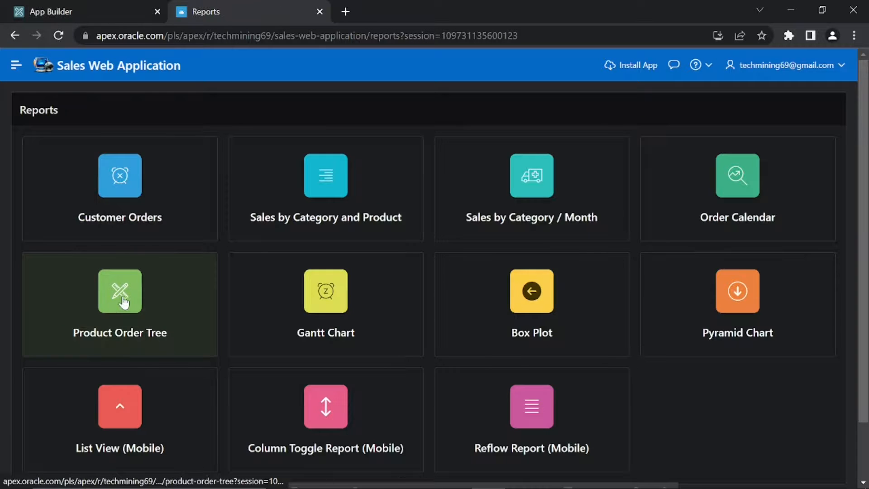
left_click(119, 303)
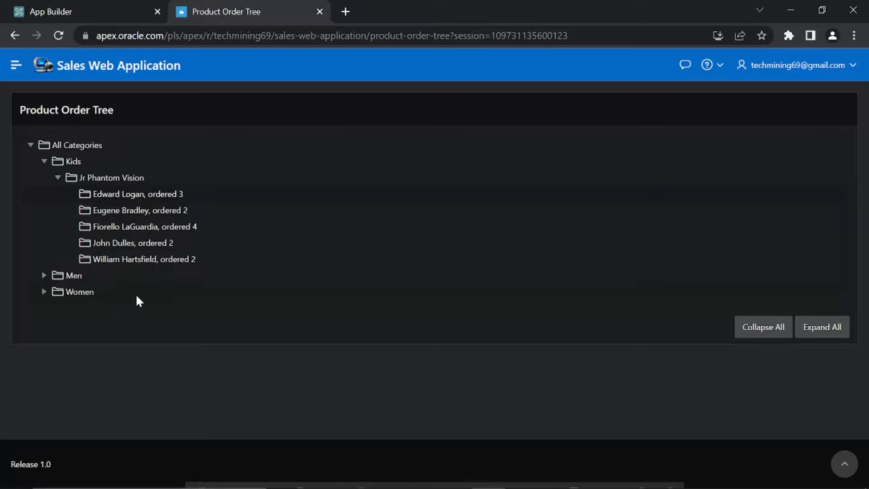
mouse_move(65, 150)
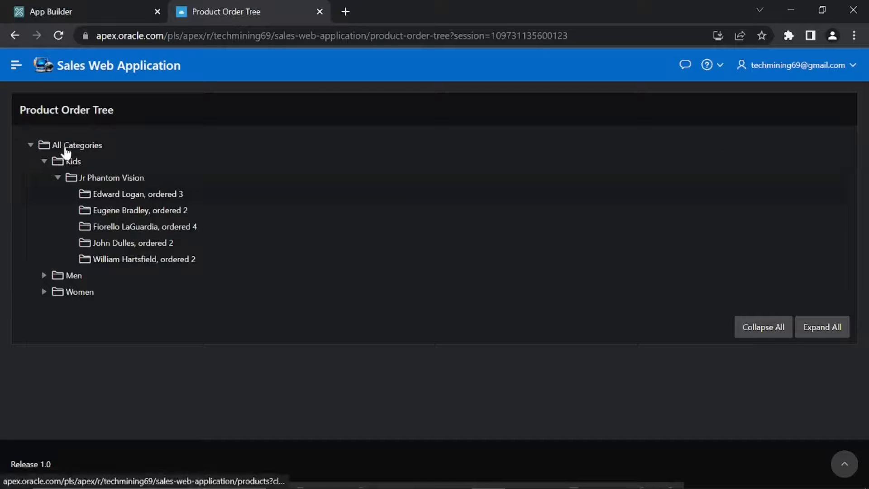
mouse_move(763, 326)
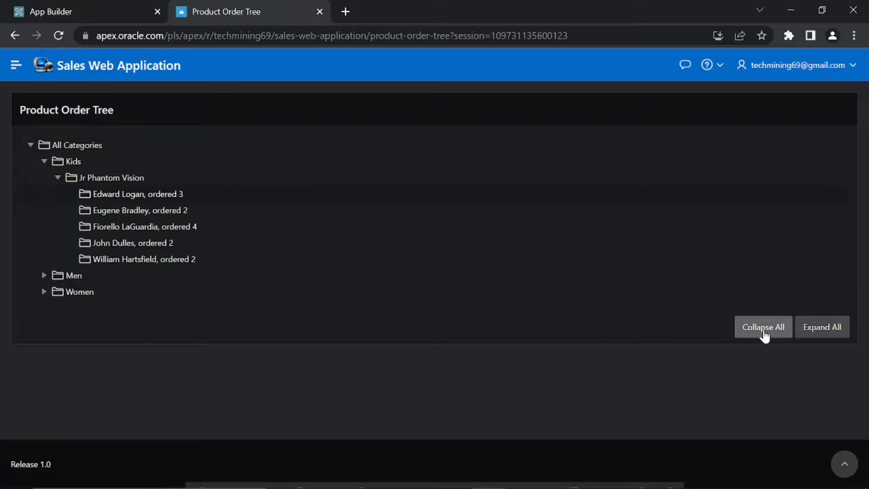
Collapse the tree, expand All Categories, Kids and Jr Phantom Vision, and open its details.
left_click(763, 326)
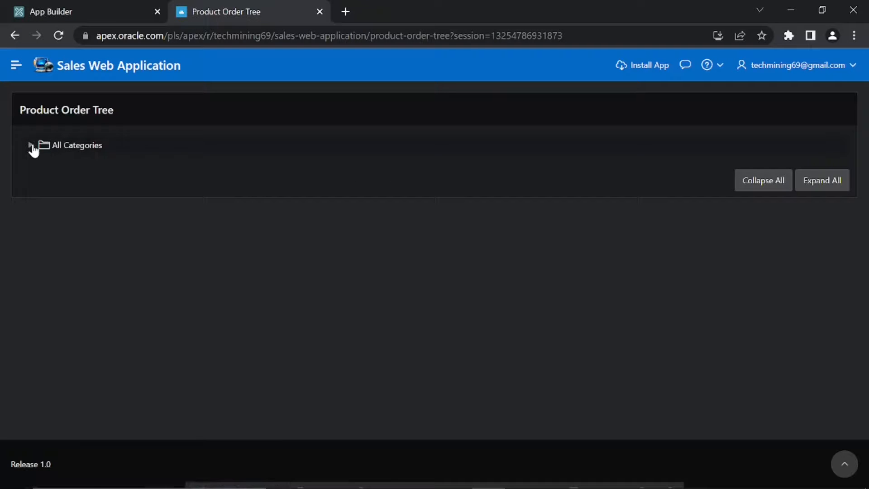
left_click(31, 145)
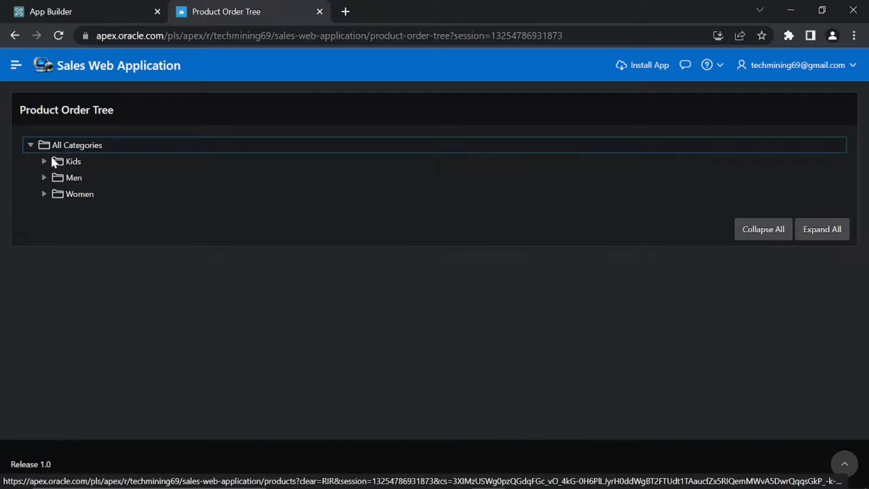
mouse_move(72, 166)
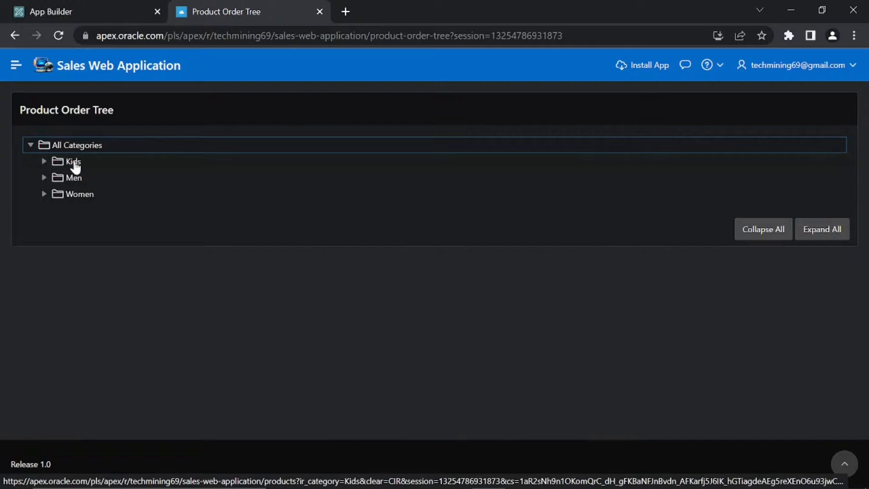
left_click(44, 161)
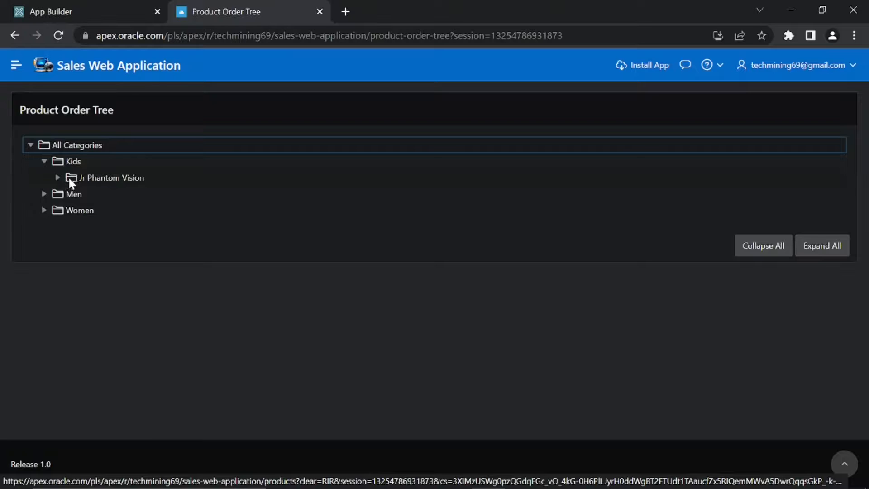
mouse_move(111, 183)
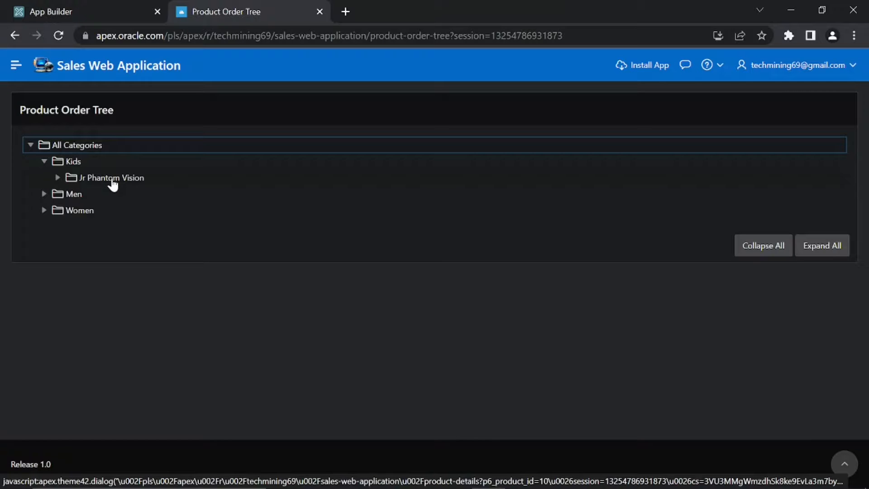
left_click(57, 177)
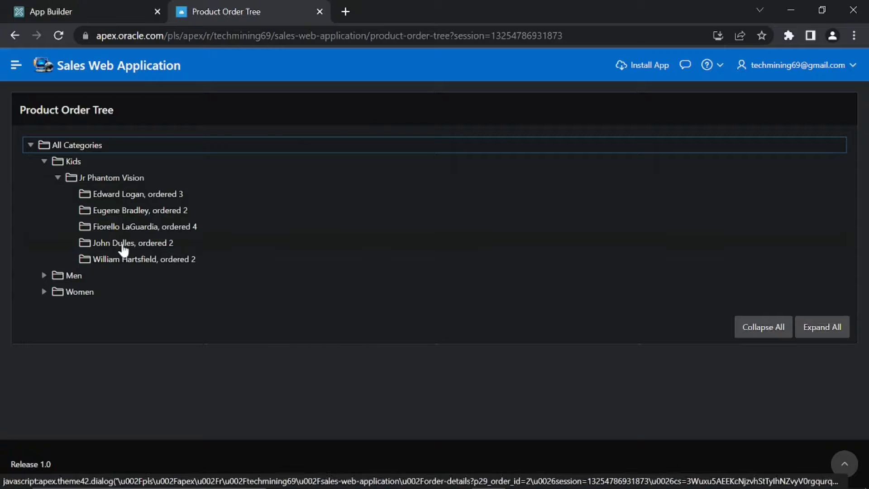
mouse_move(121, 264)
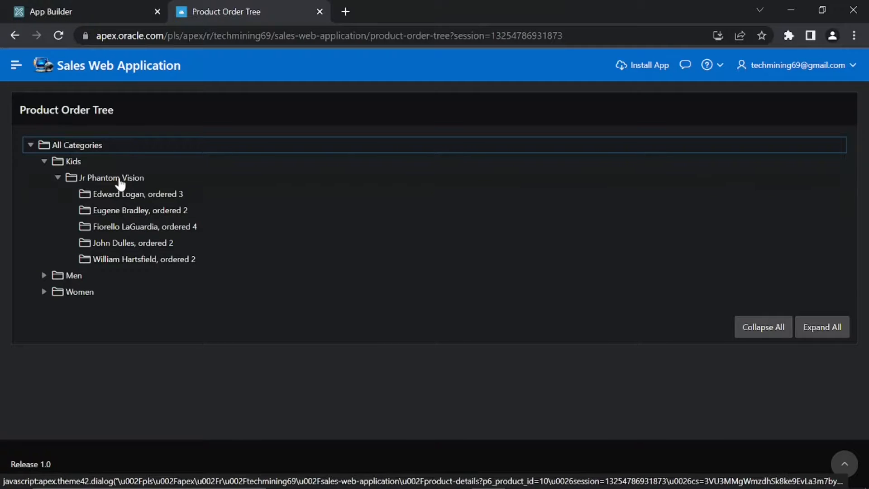
left_click(113, 177)
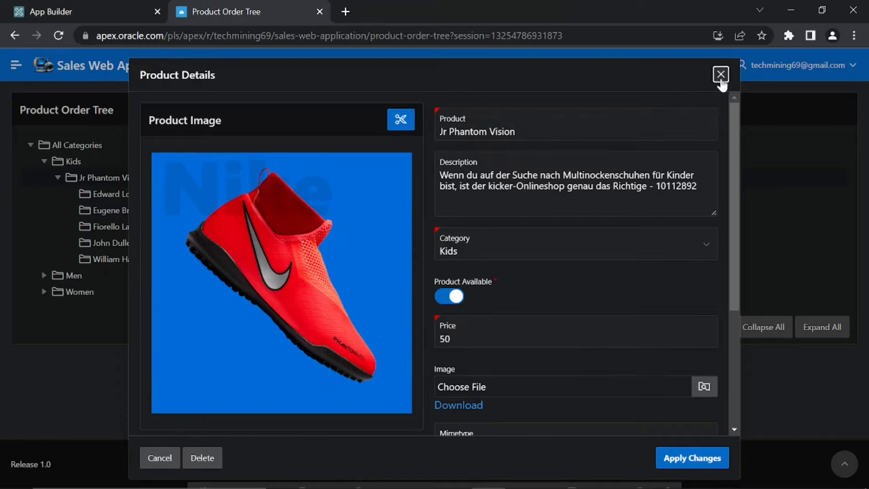
left_click(721, 74)
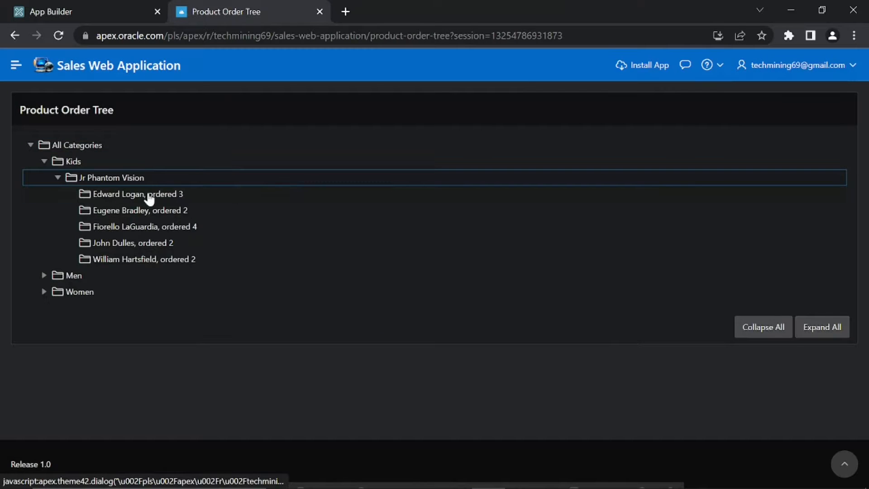
left_click(137, 194)
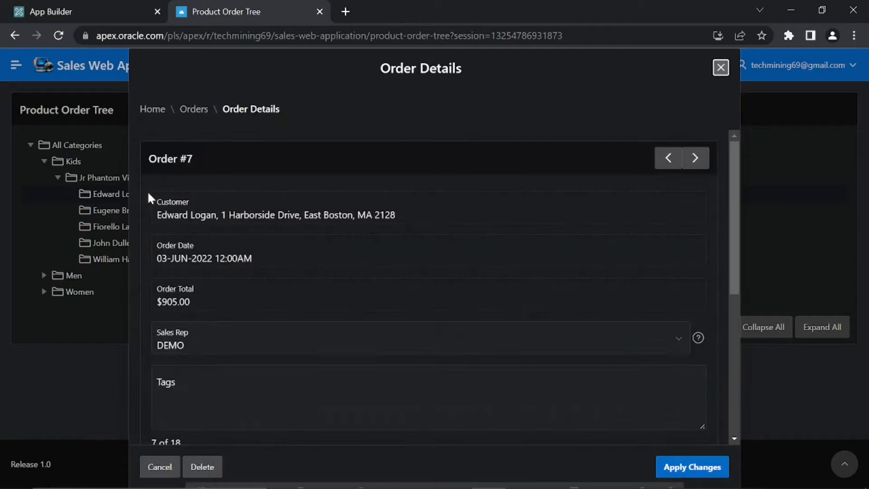
left_click(720, 67)
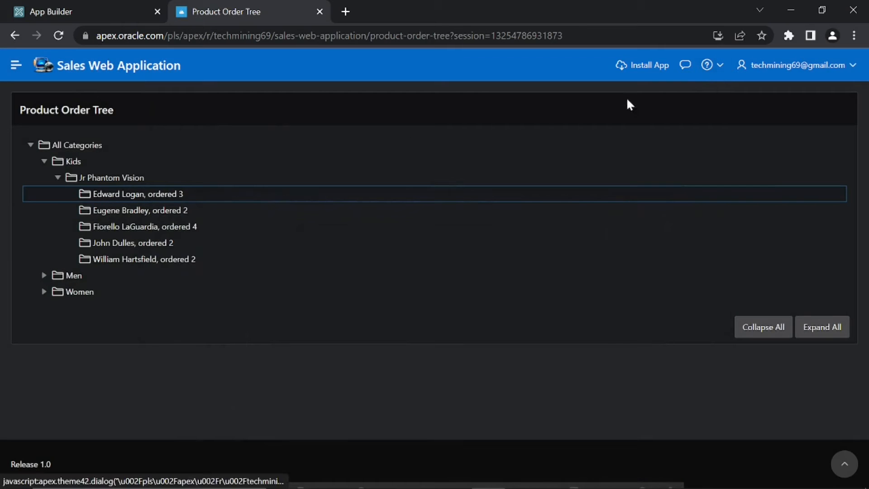
mouse_move(763, 327)
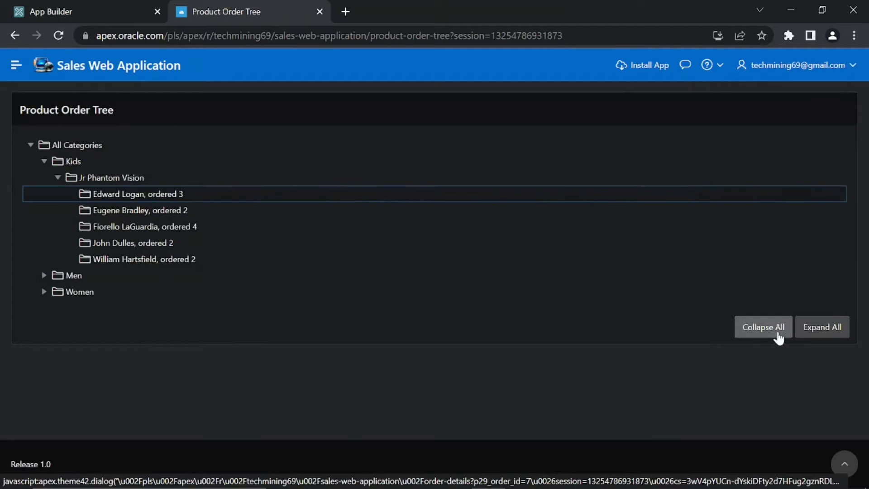
Collapse the tree, expand all nodes, then collapse it back to All Categories.
left_click(763, 326)
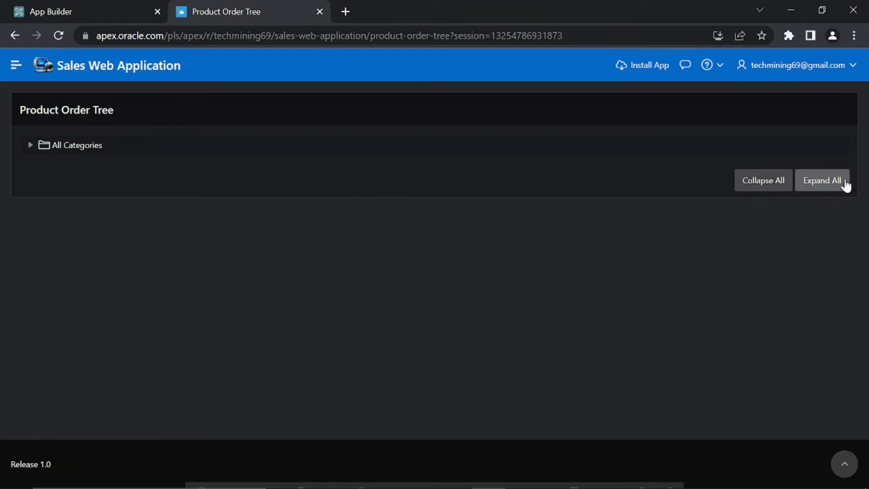
left_click(822, 180)
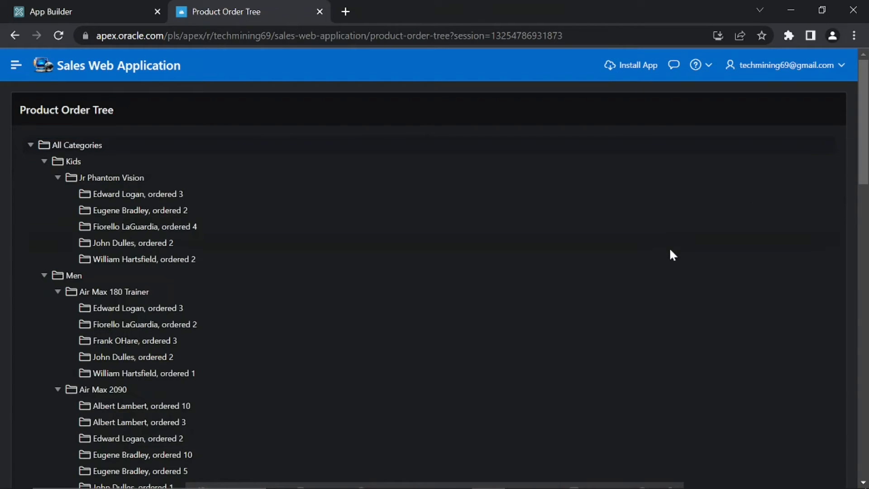
scroll("down", 3)
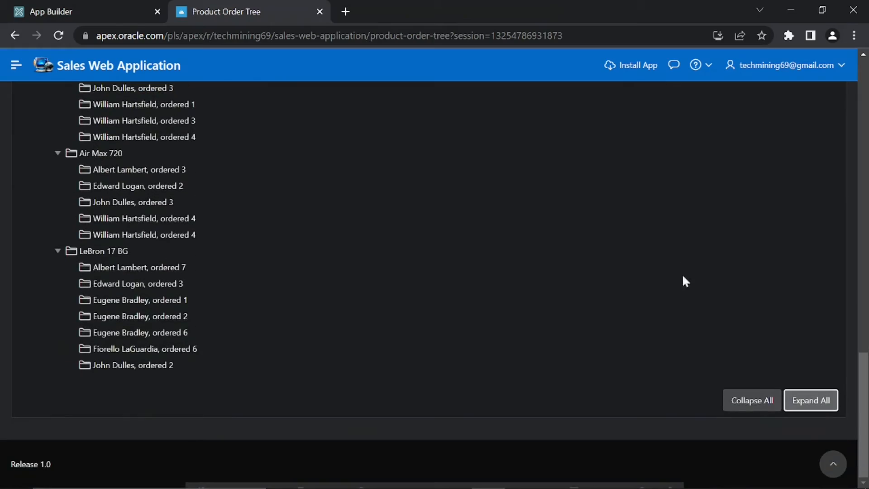
left_click(752, 400)
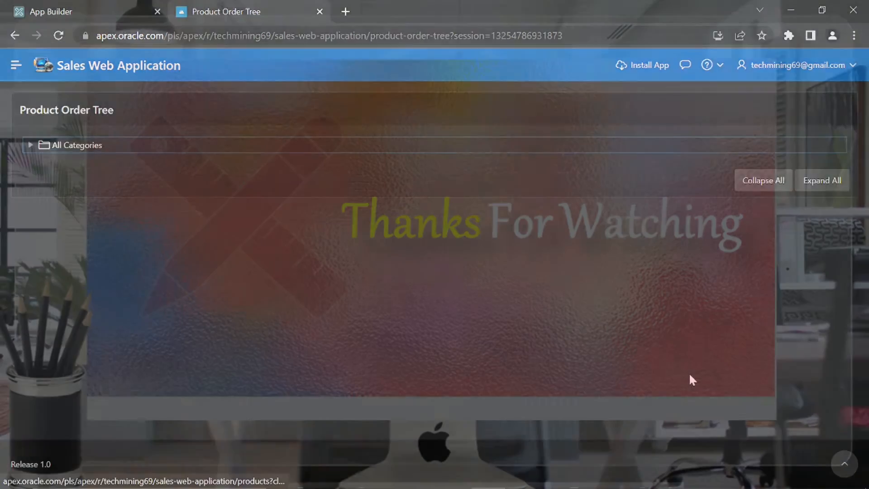